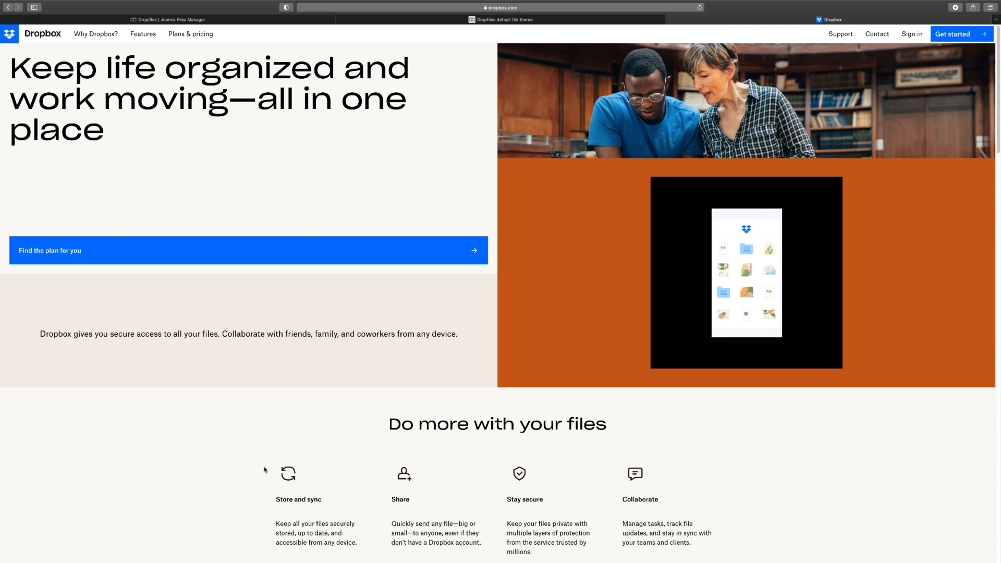
Switch to the Dropfiles product page and read down past the demo cards to 'Extension ready for Joomla 4!'.
scroll("down", 3)
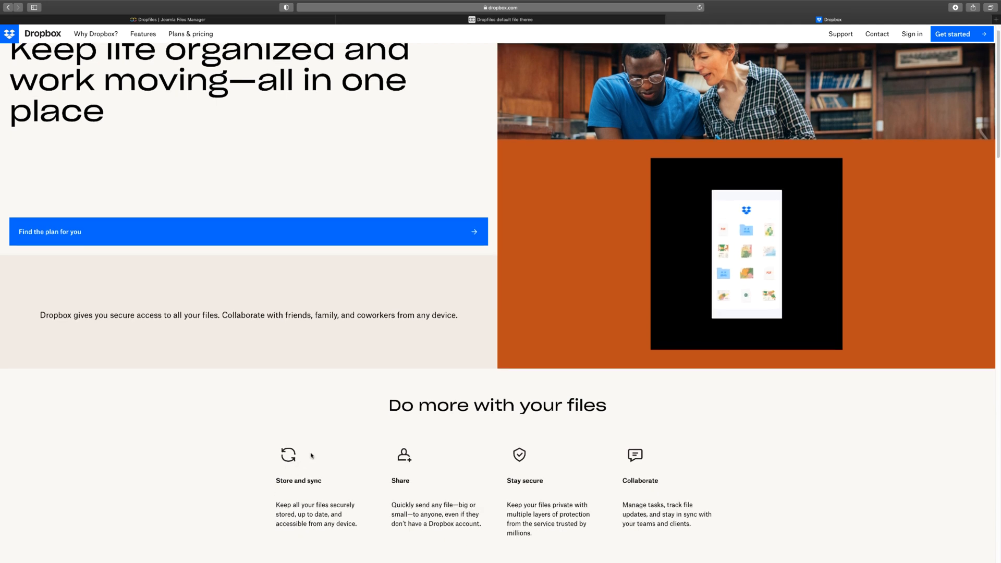
scroll("down", 3)
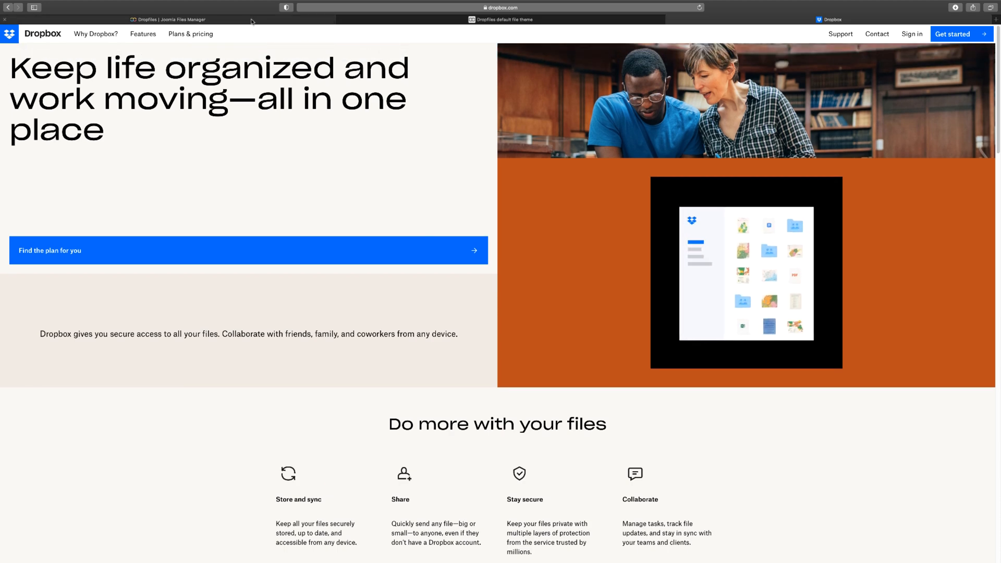
left_click(502, 19)
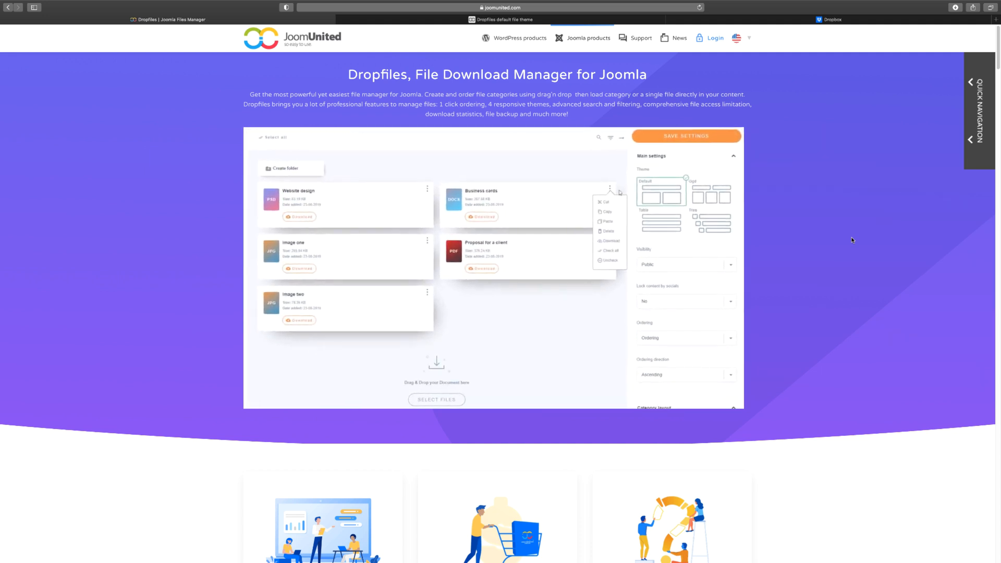
left_click(686, 264)
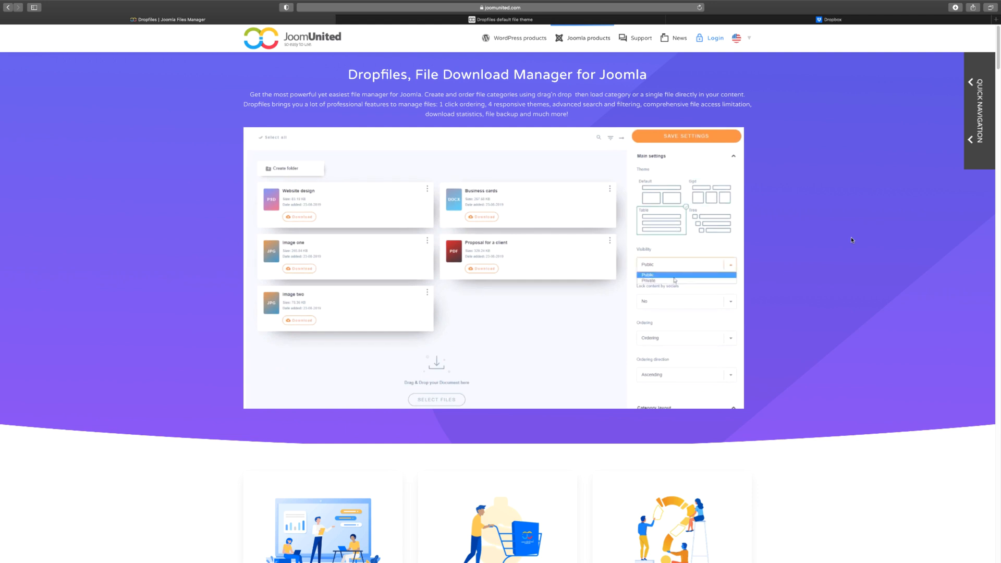
left_click(648, 281)
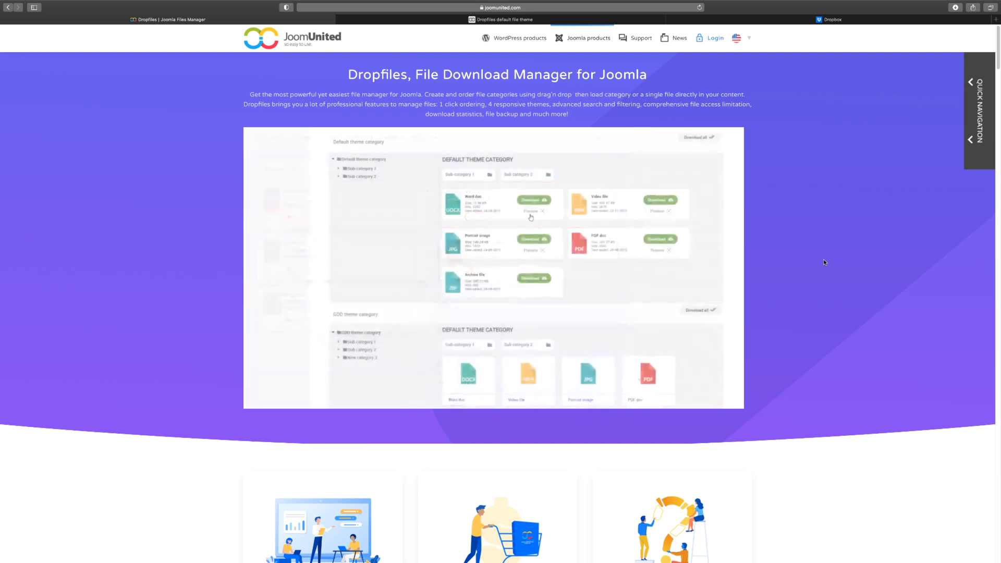
scroll("down", 3)
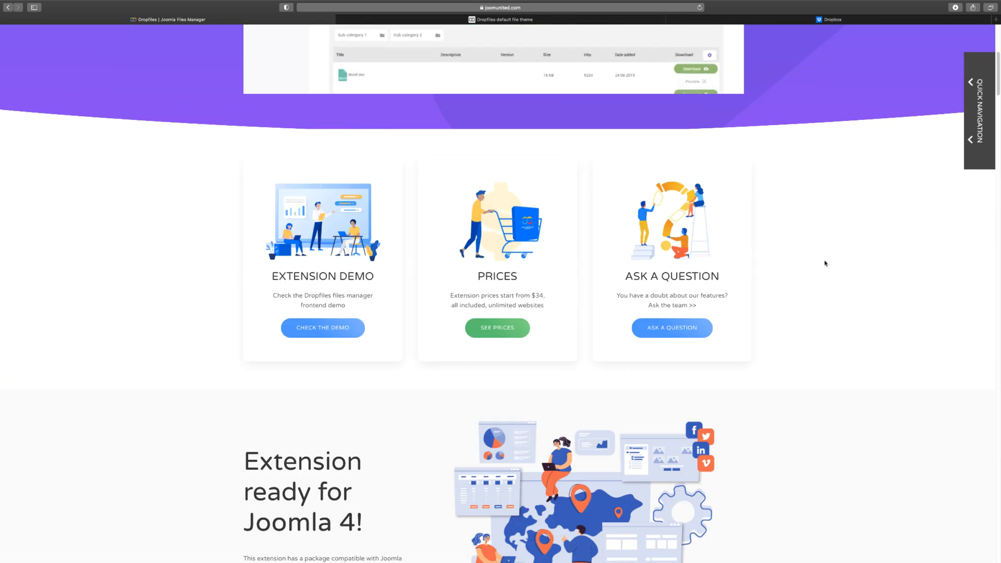
scroll("down", 3)
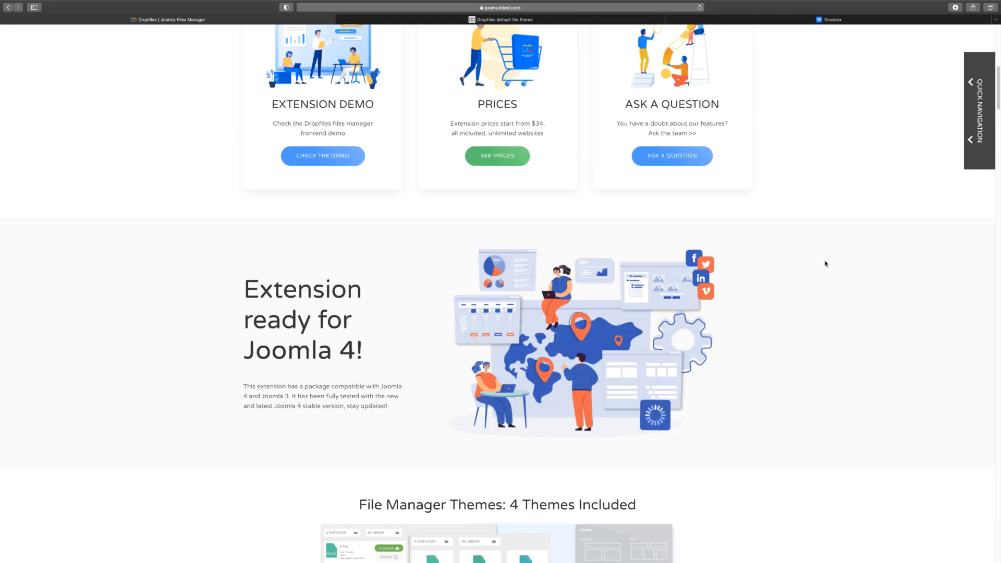
Scroll to the 'File Manager Themes: 4 Themes Included' section.
scroll("down", 3)
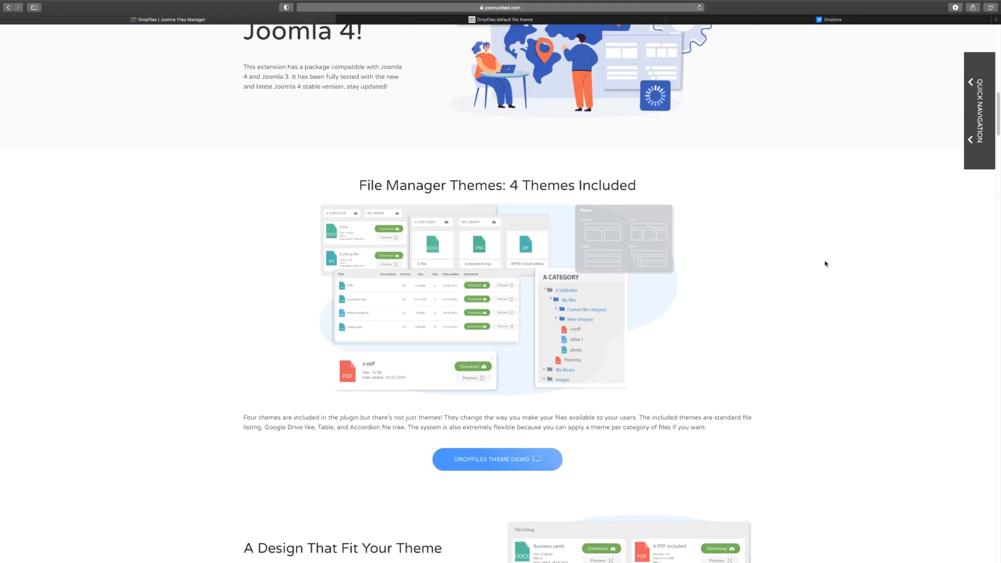
mouse_move(766, 326)
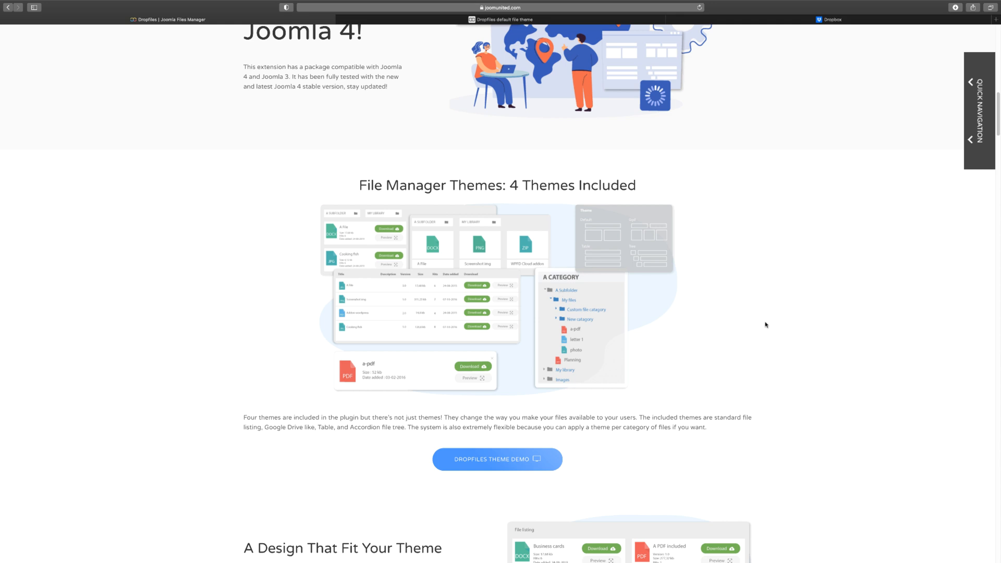
mouse_move(767, 351)
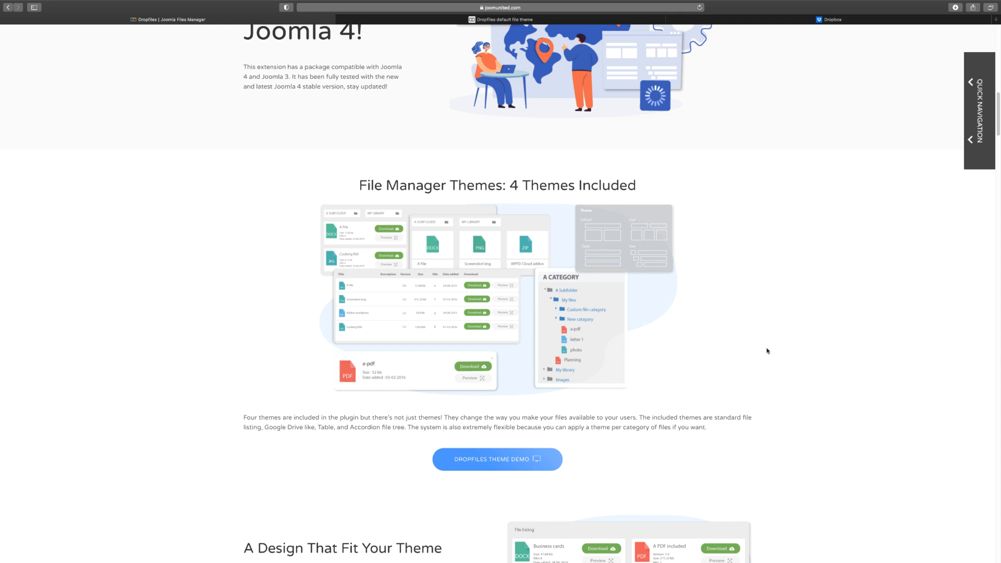
mouse_move(770, 350)
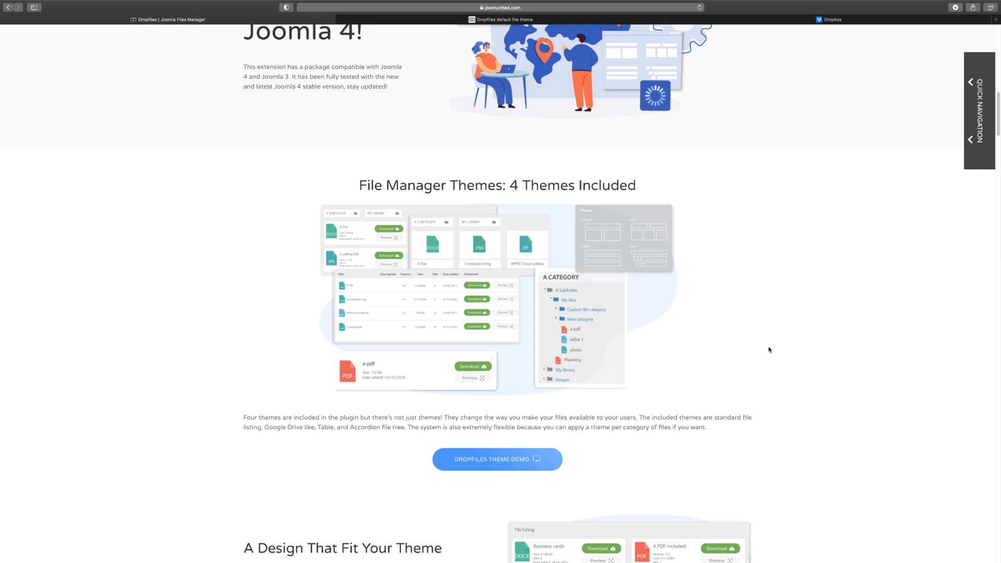
mouse_move(696, 375)
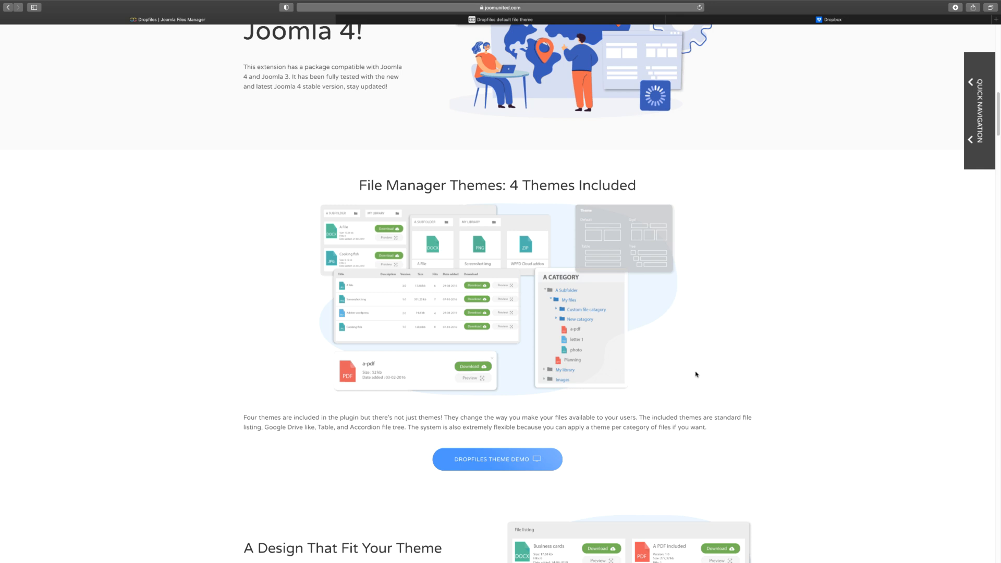
mouse_move(662, 372)
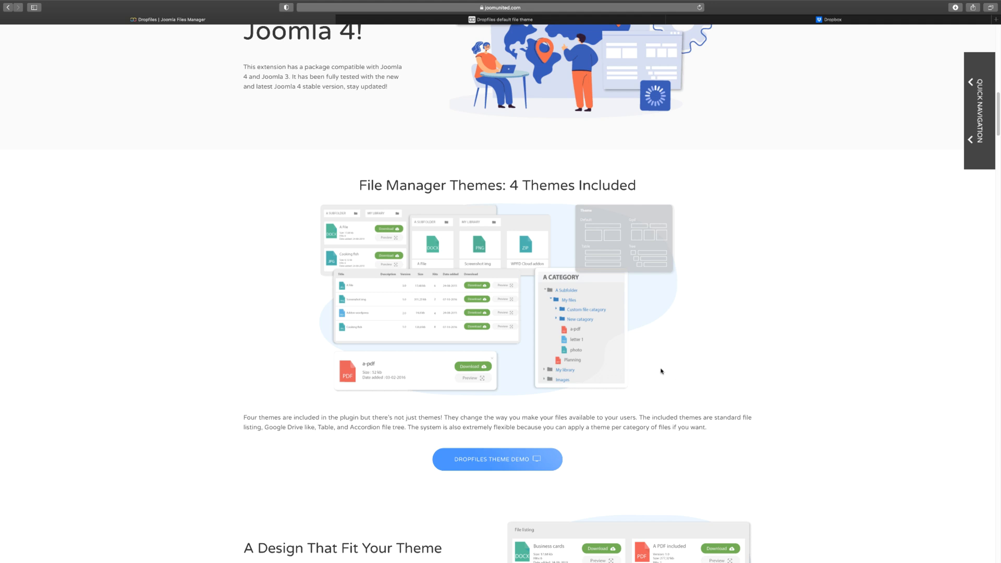
Scroll down through 'A Design That Fit Your Theme' to 'Easiest File Manager Ever'.
scroll("down", 3)
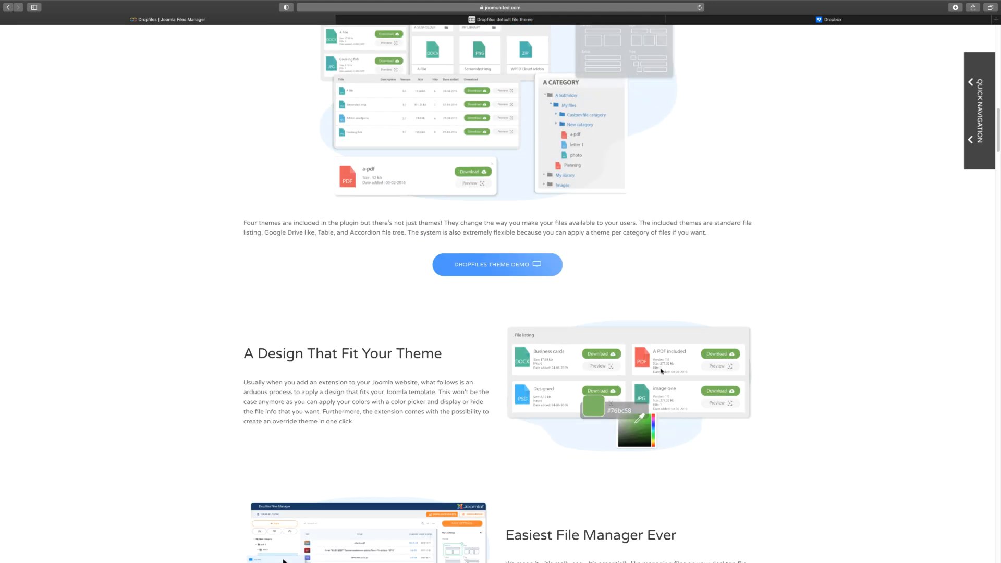
scroll("down", 3)
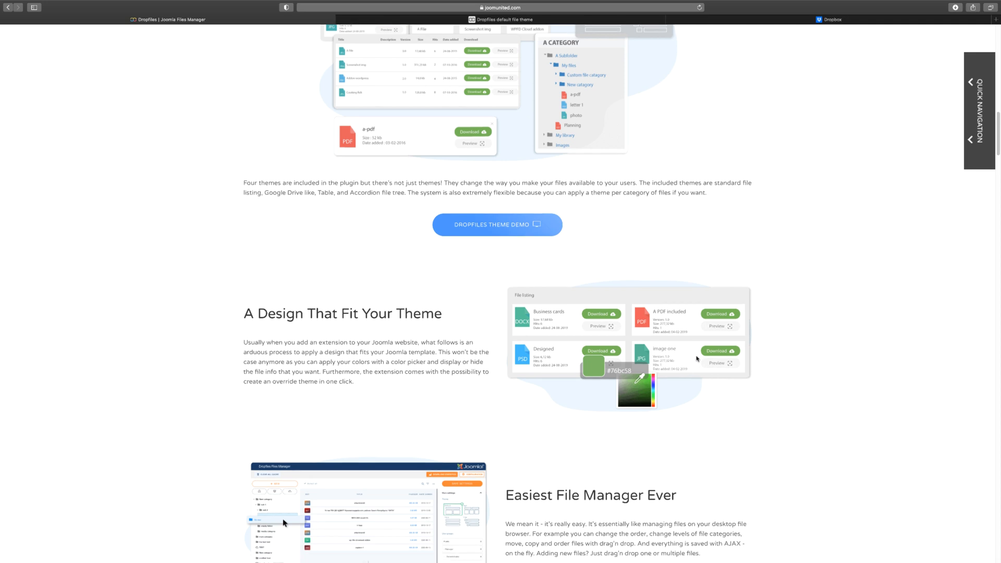
scroll("down", 3)
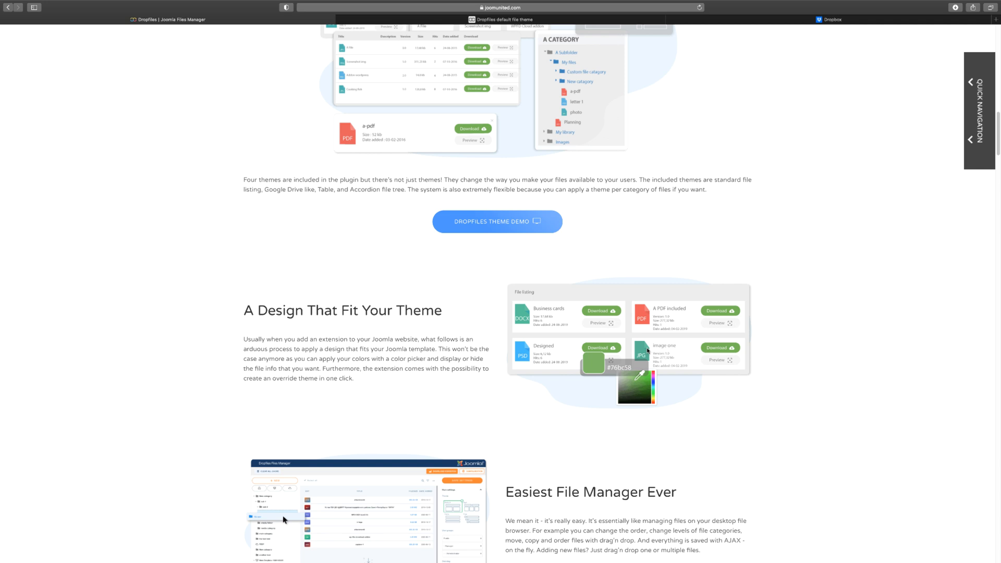
scroll("down", 3)
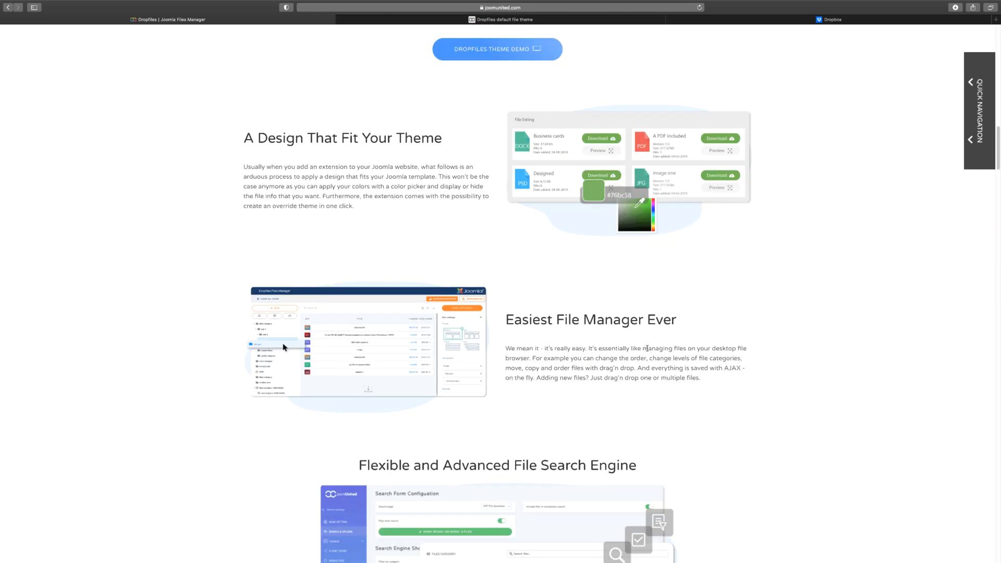
scroll("down", 3)
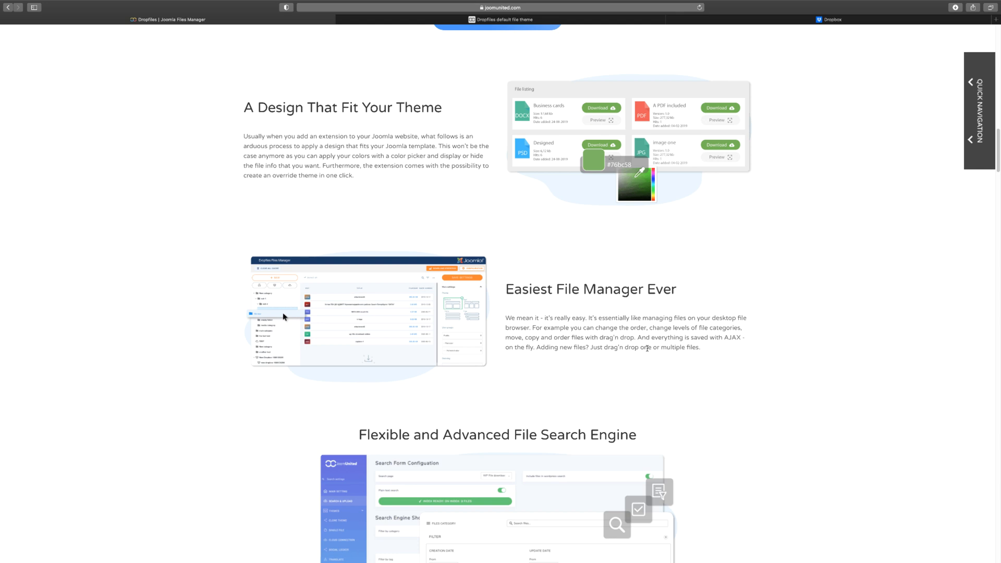
mouse_move(329, 332)
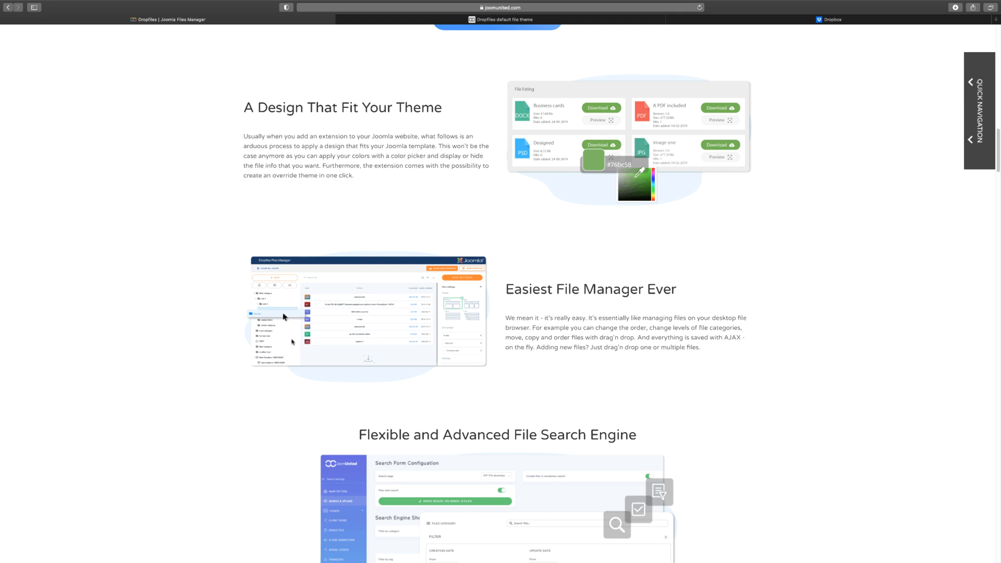
mouse_move(300, 324)
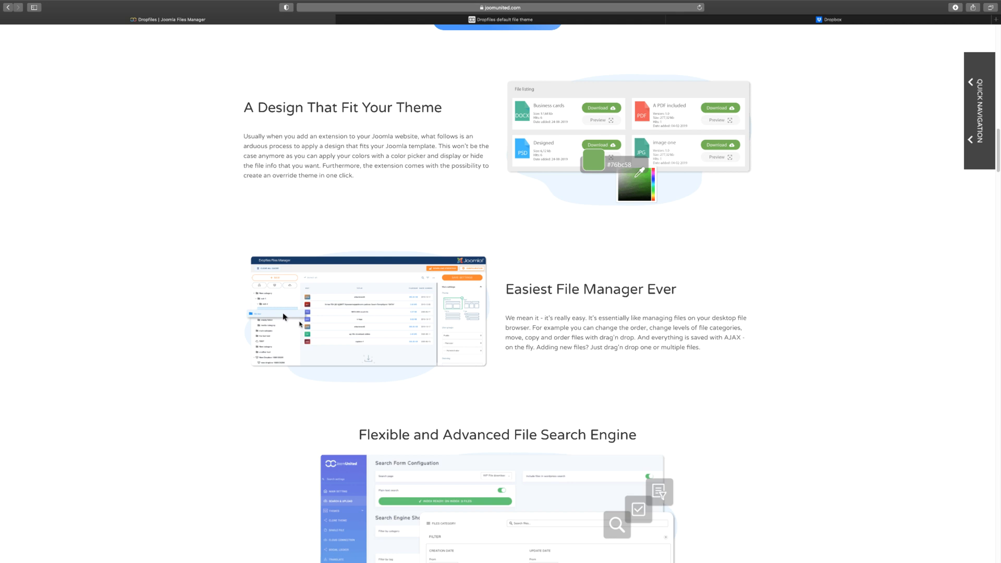
mouse_move(328, 324)
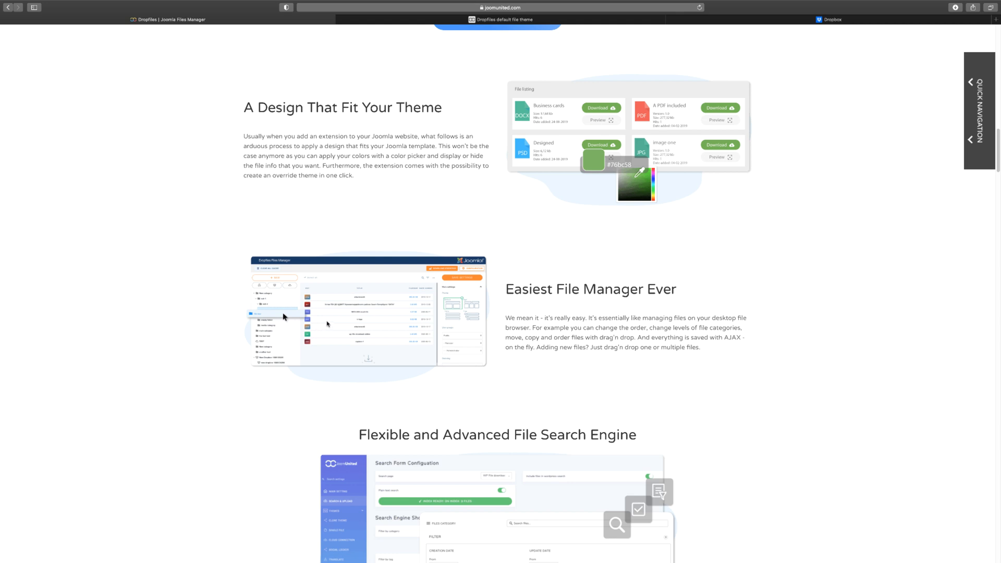
Scroll through the File Search Engine filter list down to the Search Engine Demo button.
scroll("down", 3)
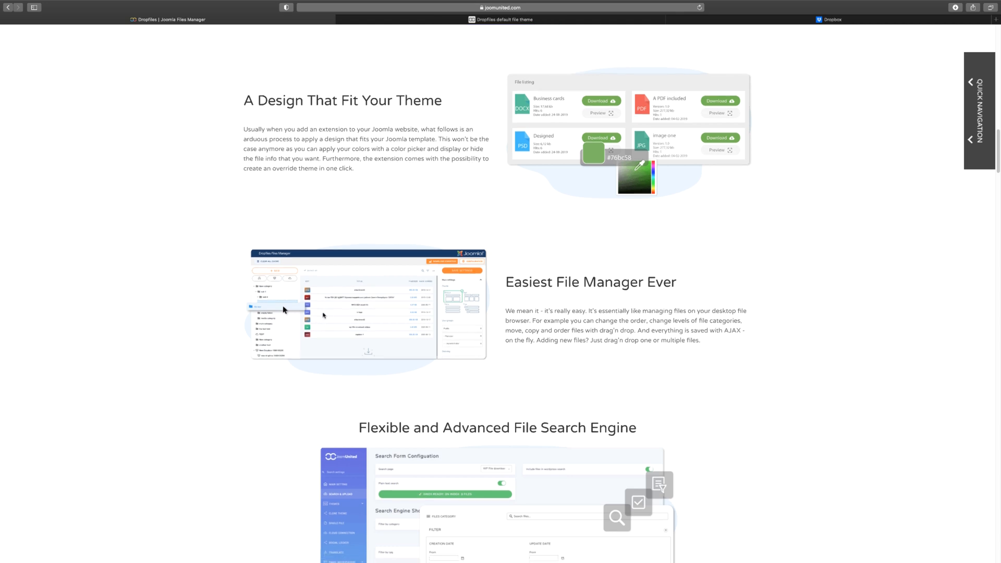
scroll("down", 3)
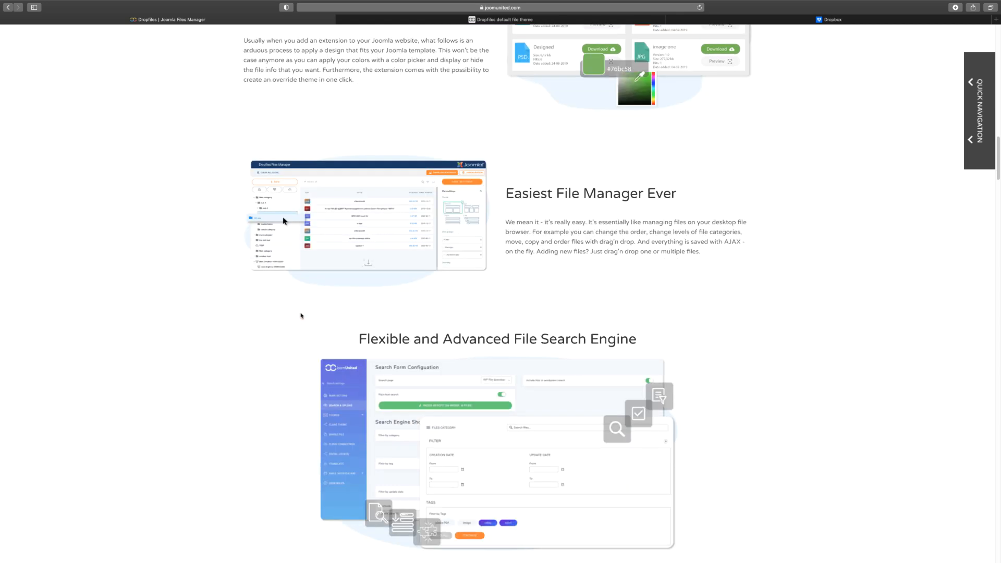
scroll("down", 3)
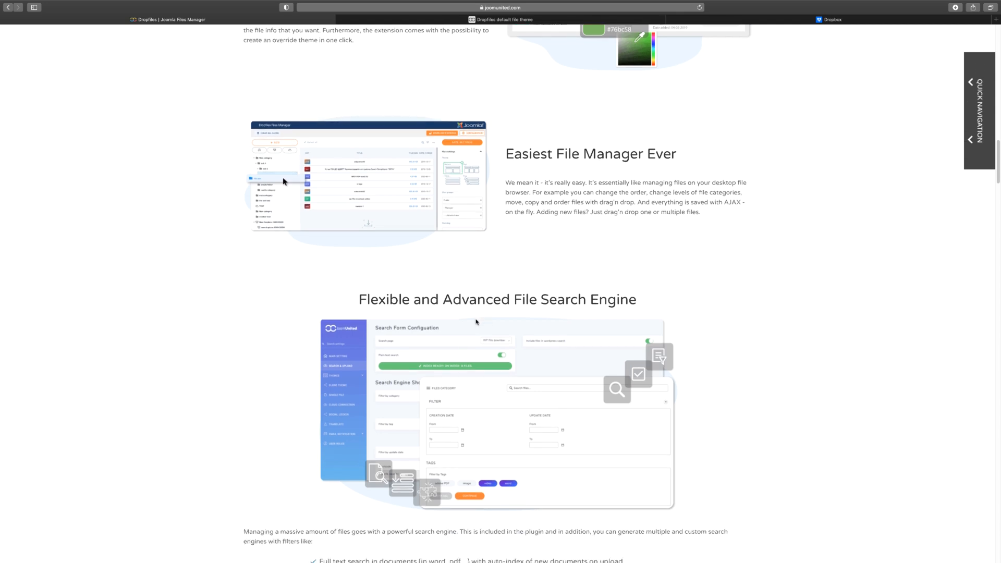
scroll("down", 3)
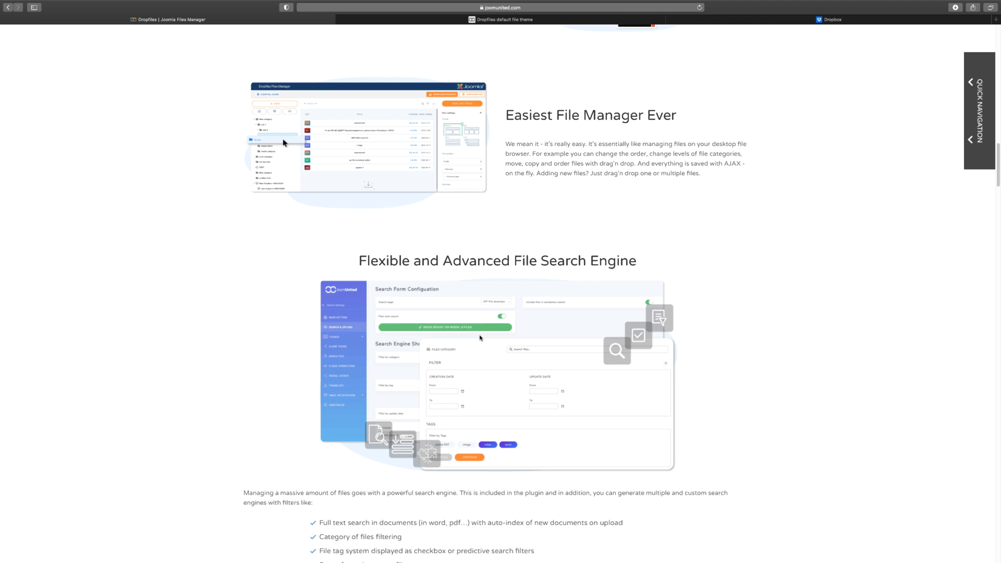
scroll("down", 3)
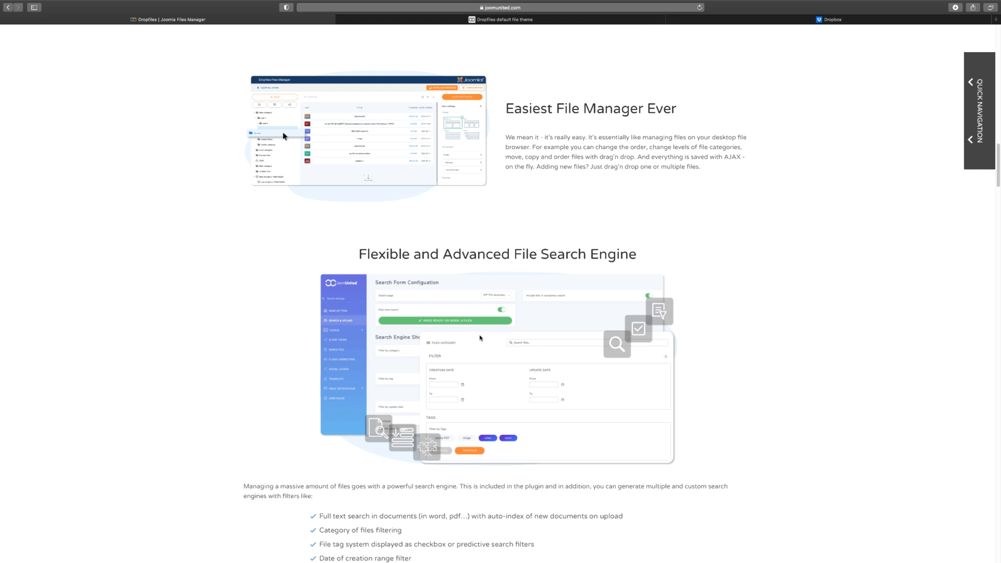
scroll("down", 3)
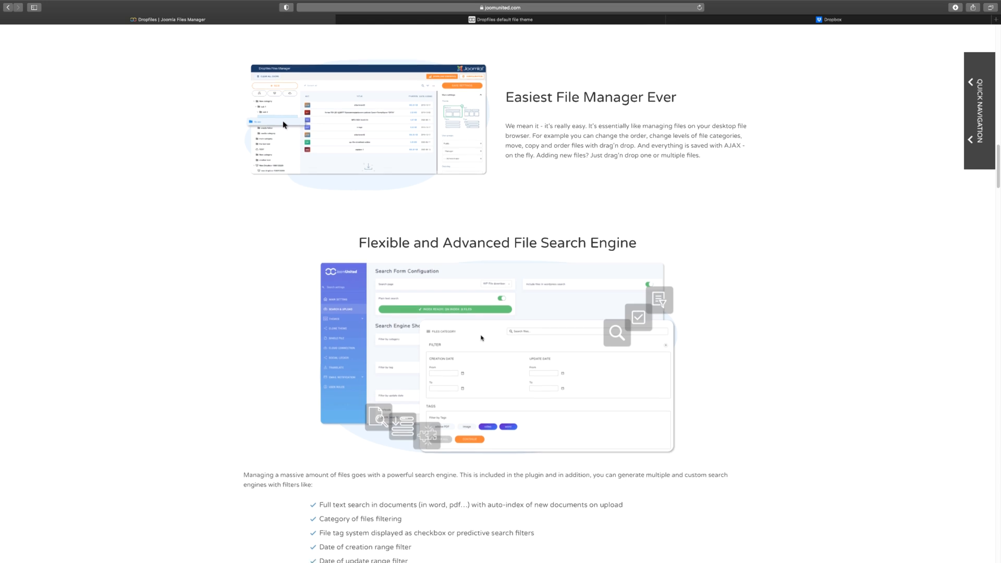
scroll("down", 3)
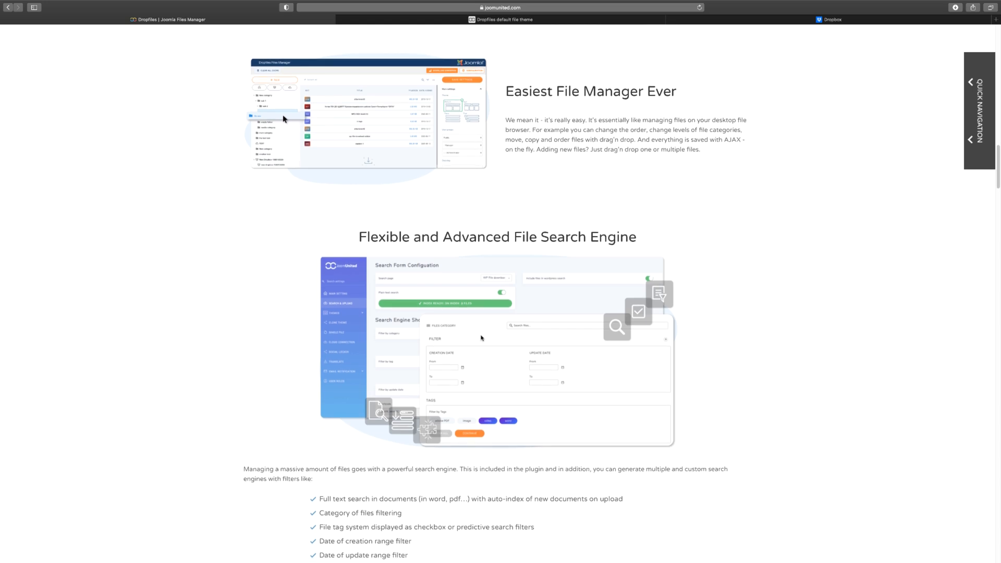
scroll("down", 3)
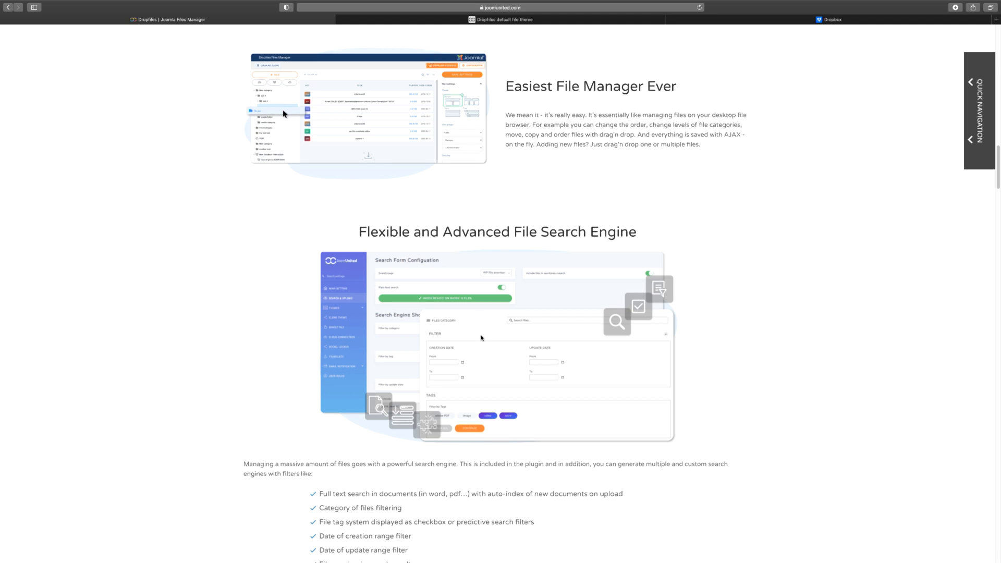
scroll("down", 3)
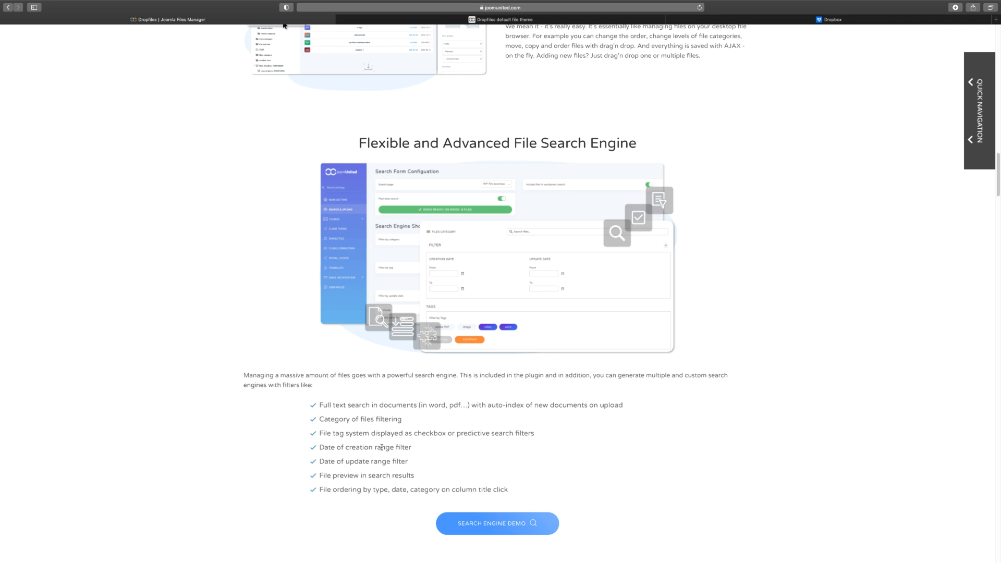
Scroll to the File Access Full Control (Joomla ACL) section.
scroll("down", 3)
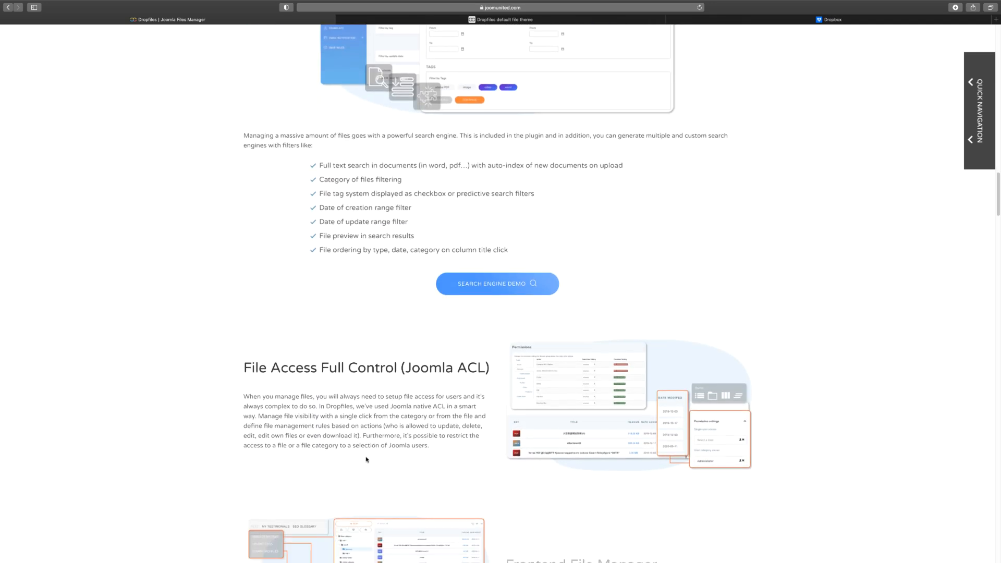
scroll("down", 3)
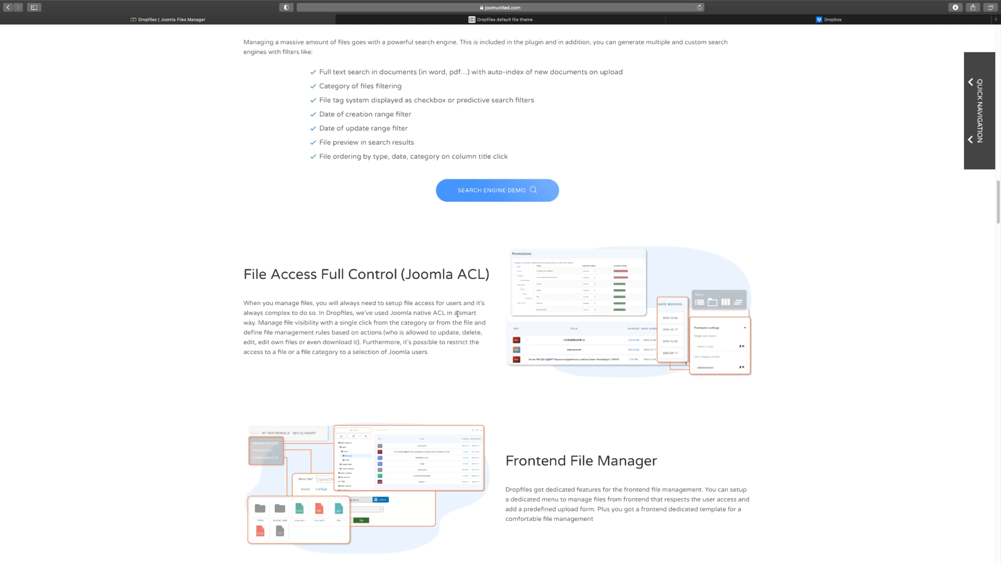
Scroll through the Frontend File Manager, Import and File Importer sections.
scroll("down", 3)
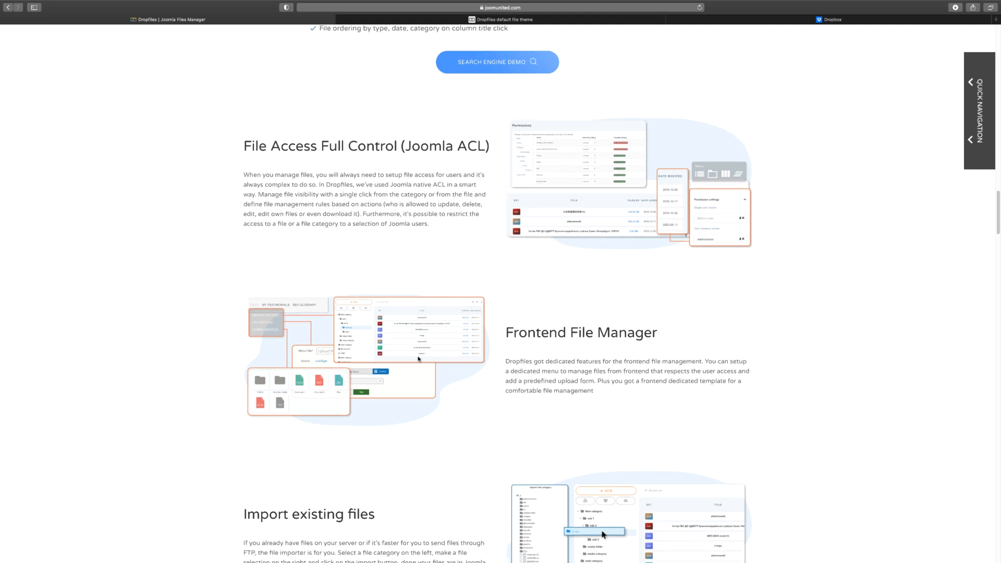
scroll("down", 3)
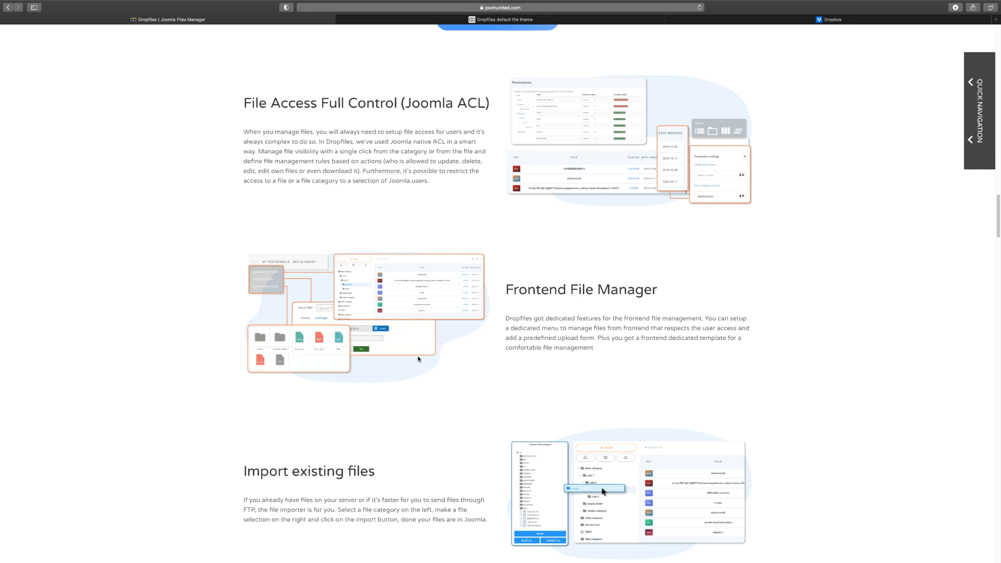
mouse_move(592, 288)
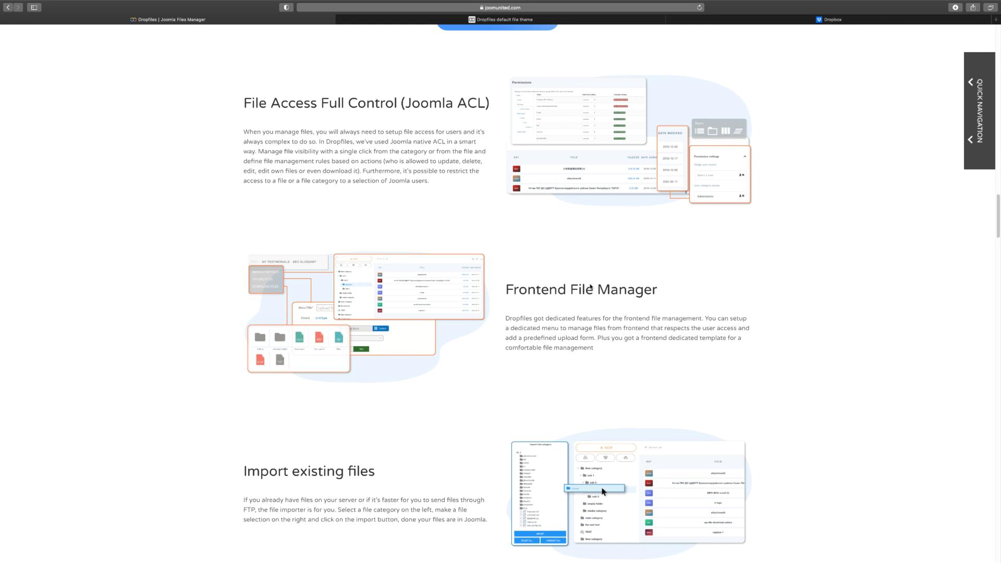
scroll("down", 3)
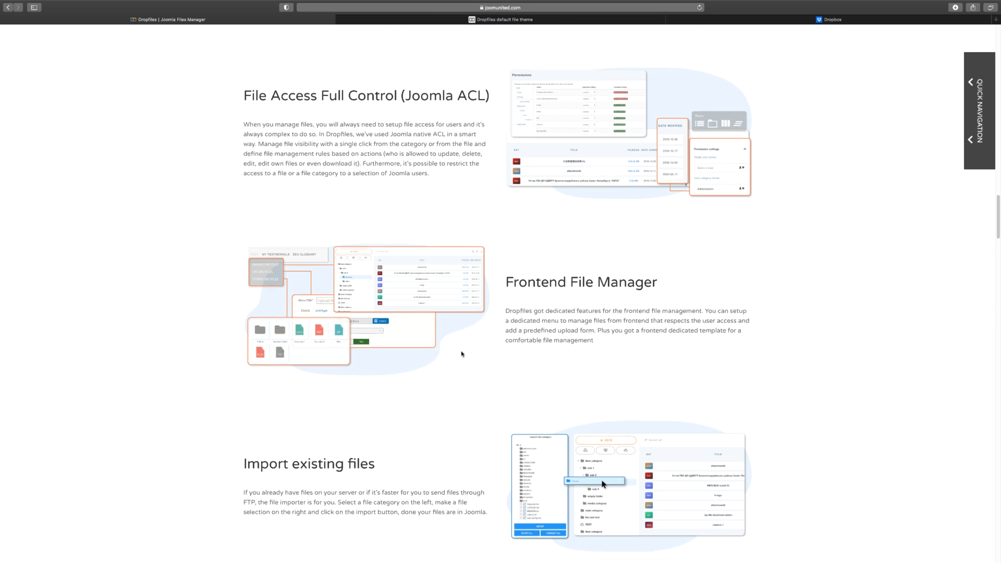
scroll("down", 3)
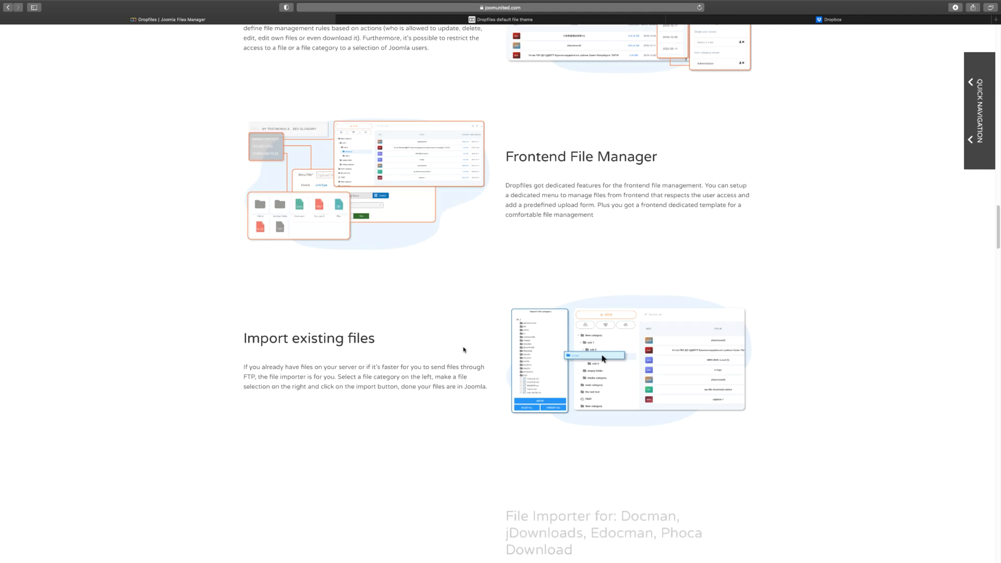
scroll("down", 3)
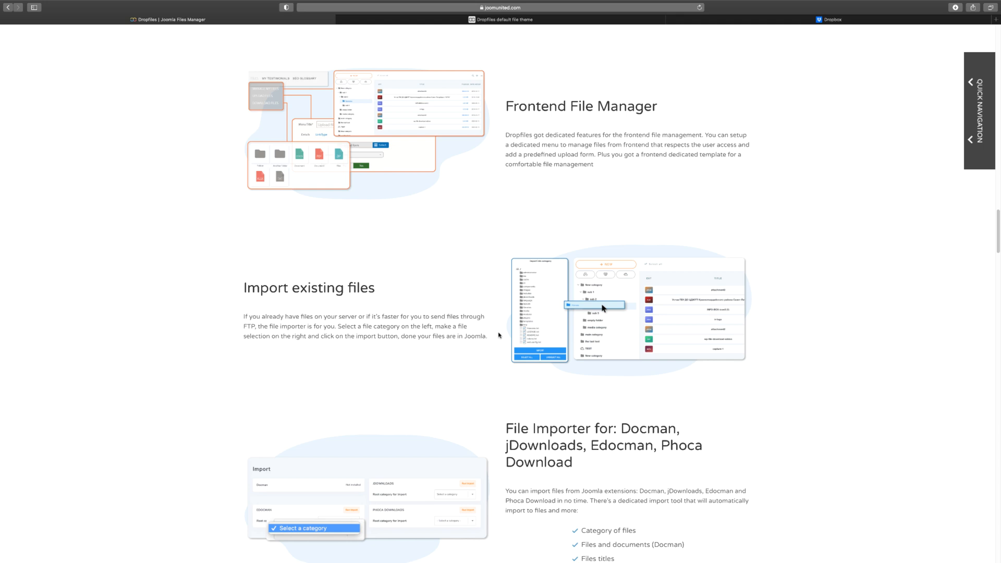
mouse_move(670, 291)
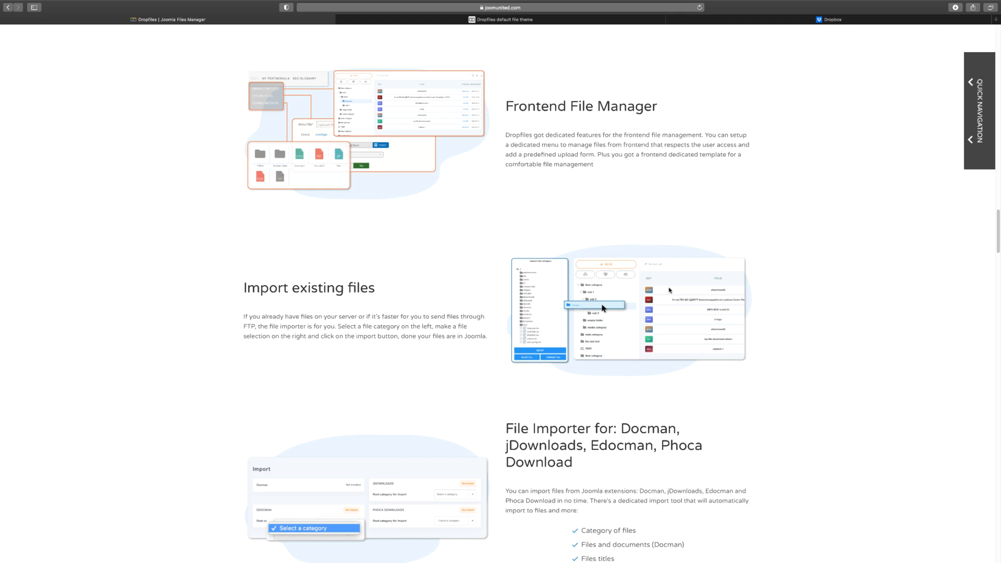
Continue past file versioning and Download Statistics to the start of Email Notification.
scroll("down", 3)
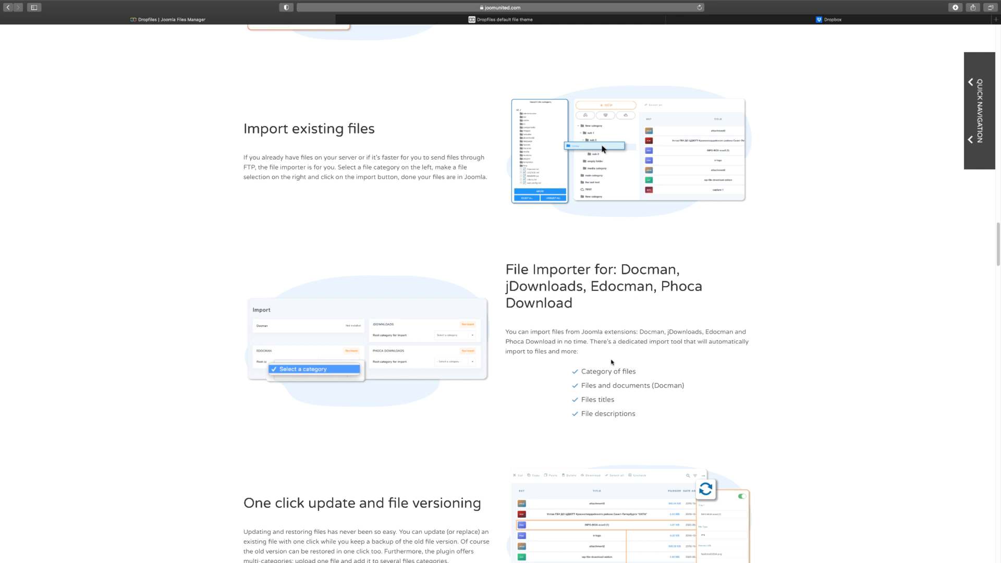
scroll("down", 3)
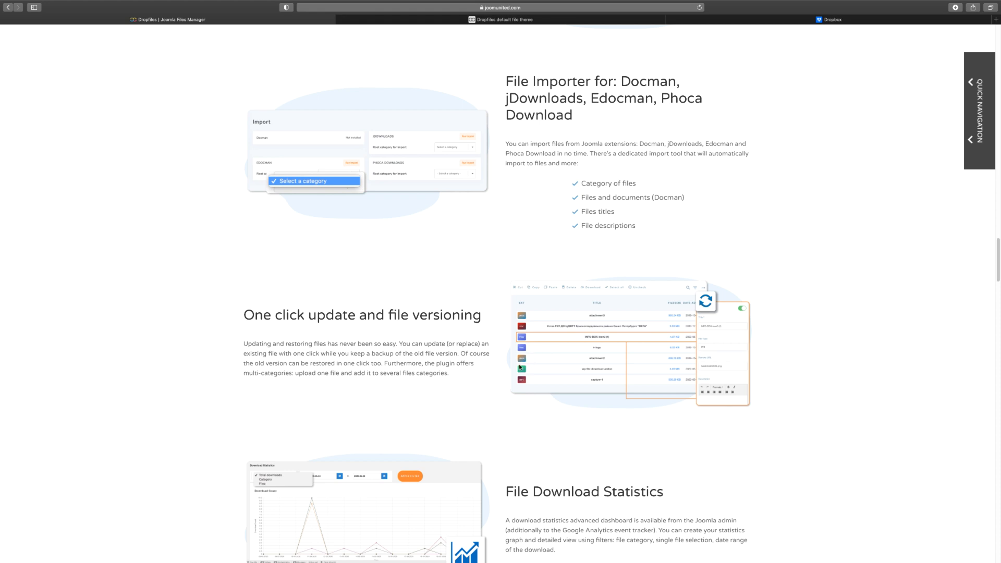
mouse_move(517, 364)
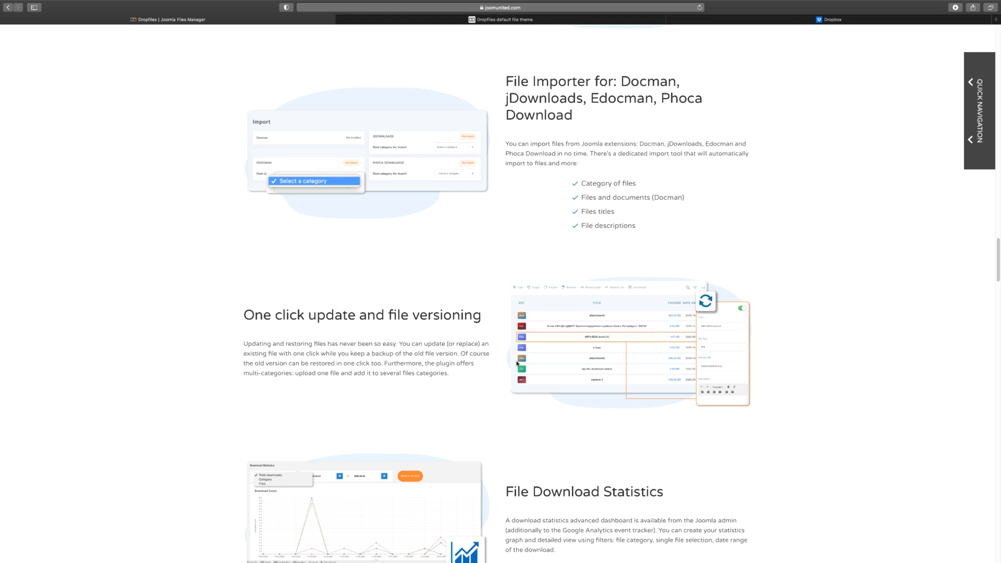
scroll("down", 3)
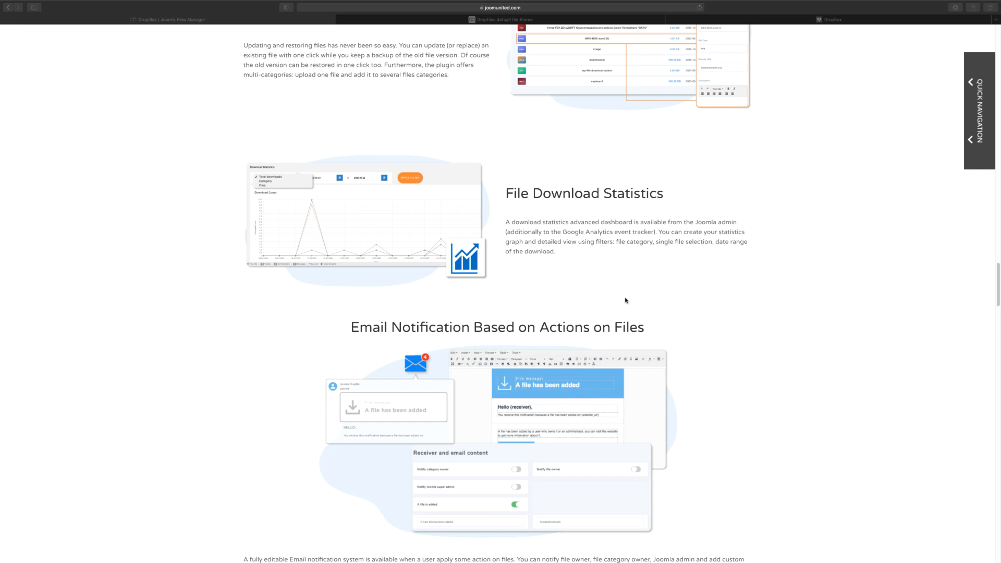
mouse_move(517, 355)
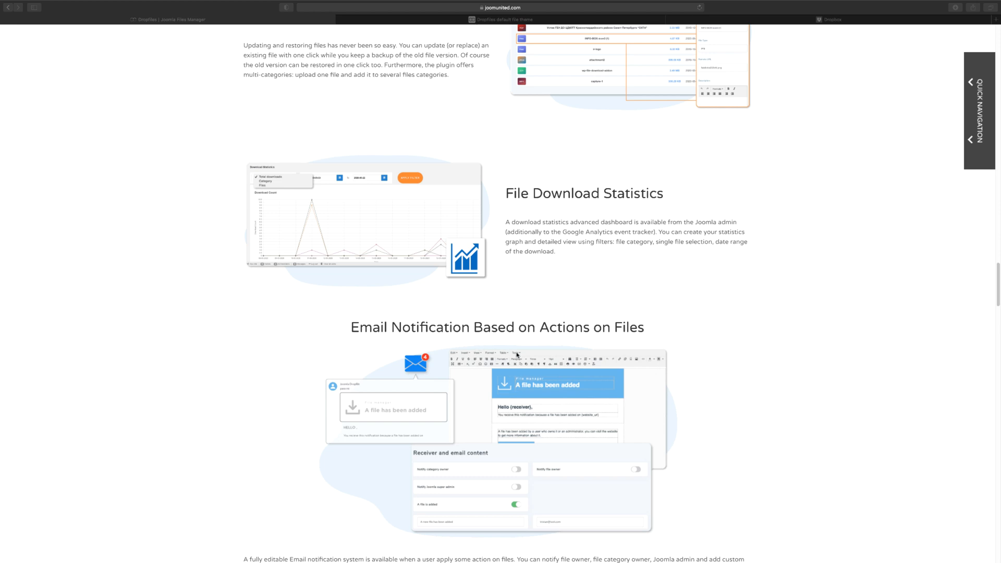
Scroll past the email notification triggers to the 'Joomla files manager, live' video section.
scroll("down", 3)
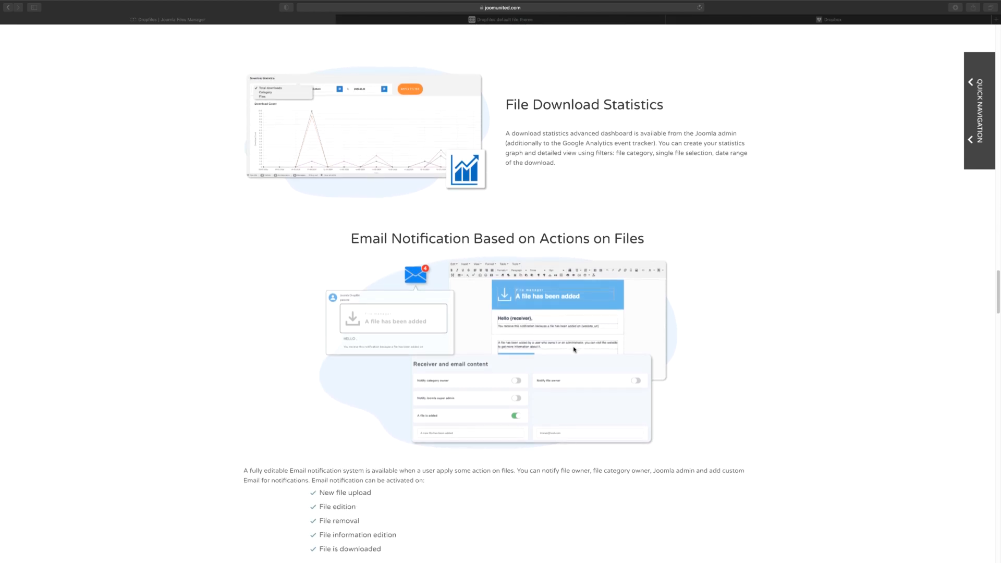
scroll("down", 3)
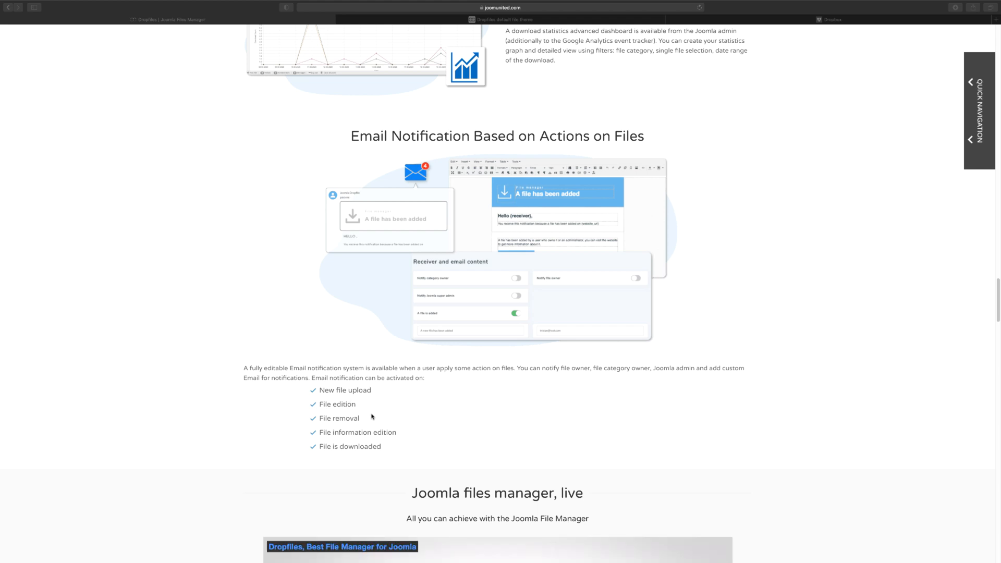
mouse_move(376, 420)
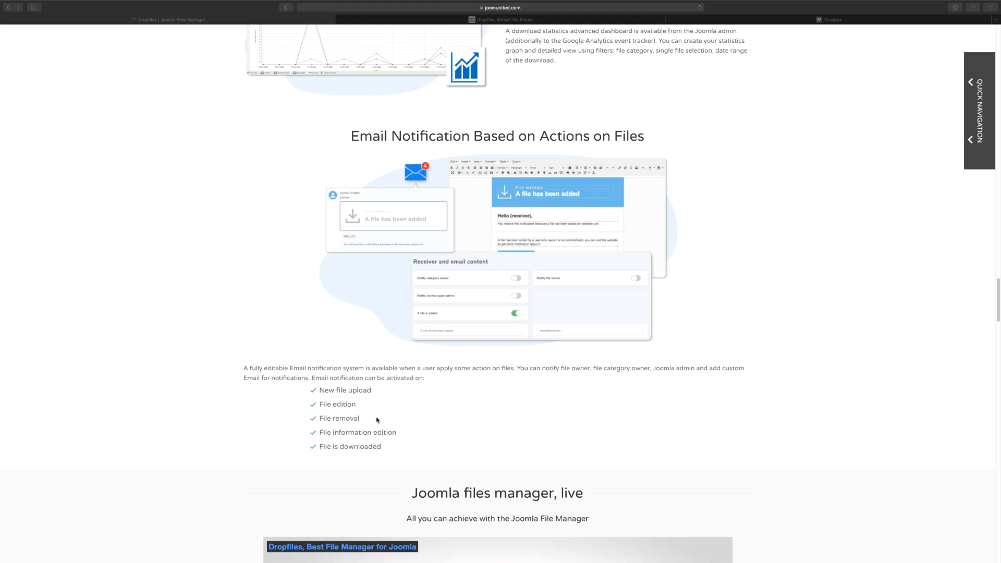
mouse_move(368, 403)
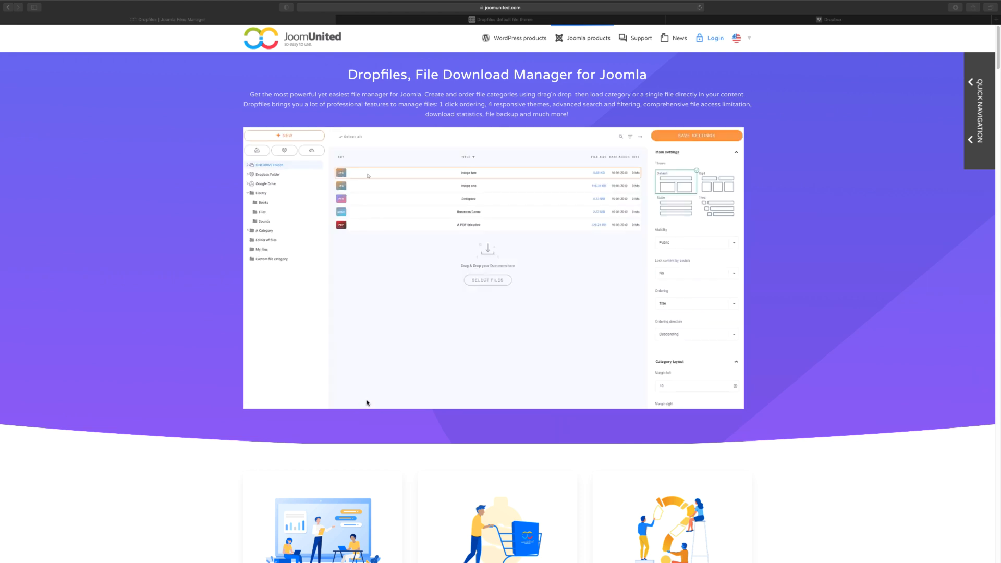
Return to the page top and open the default theme demo from the hero preview.
left_click(285, 136)
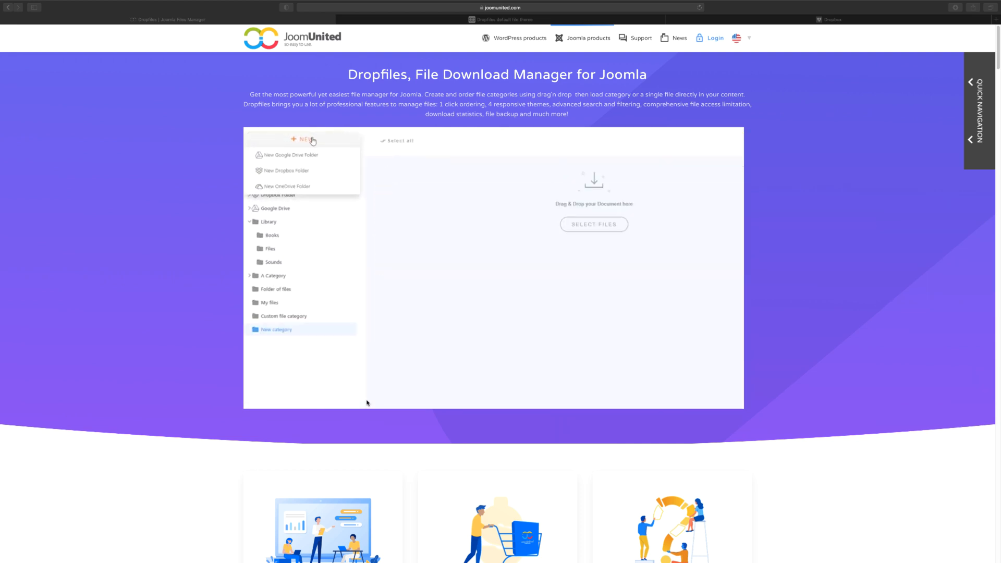
left_click(594, 225)
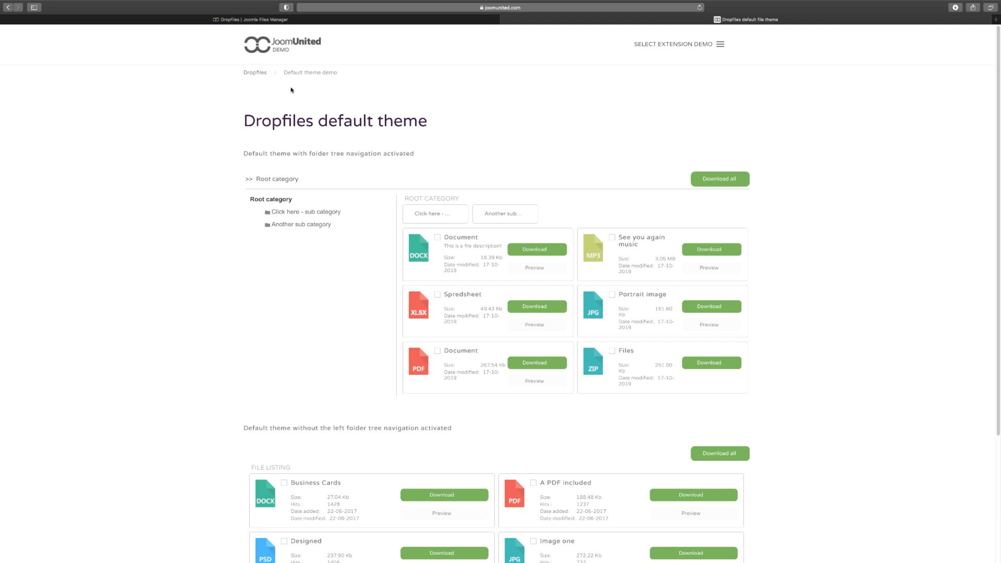
mouse_move(364, 280)
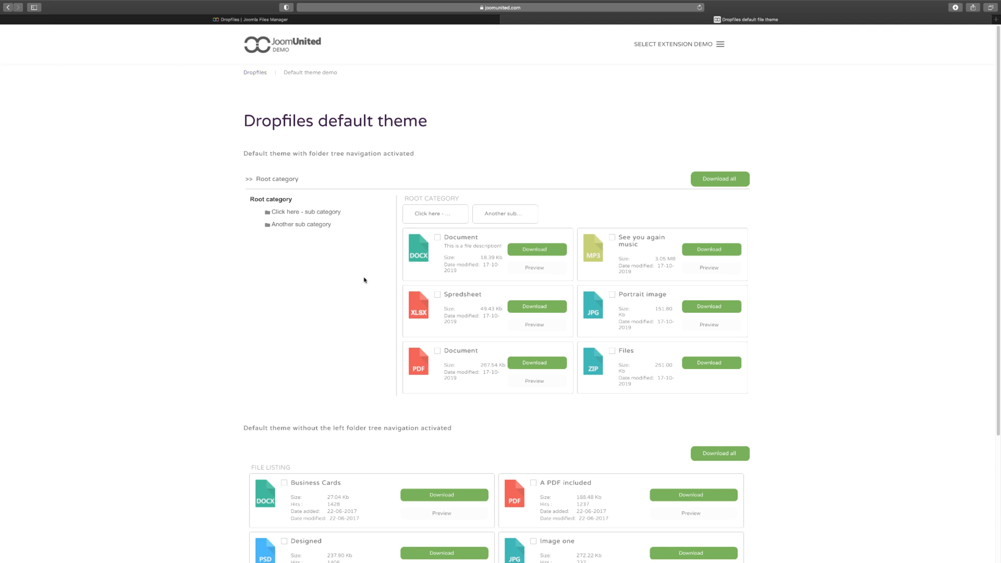
mouse_move(359, 261)
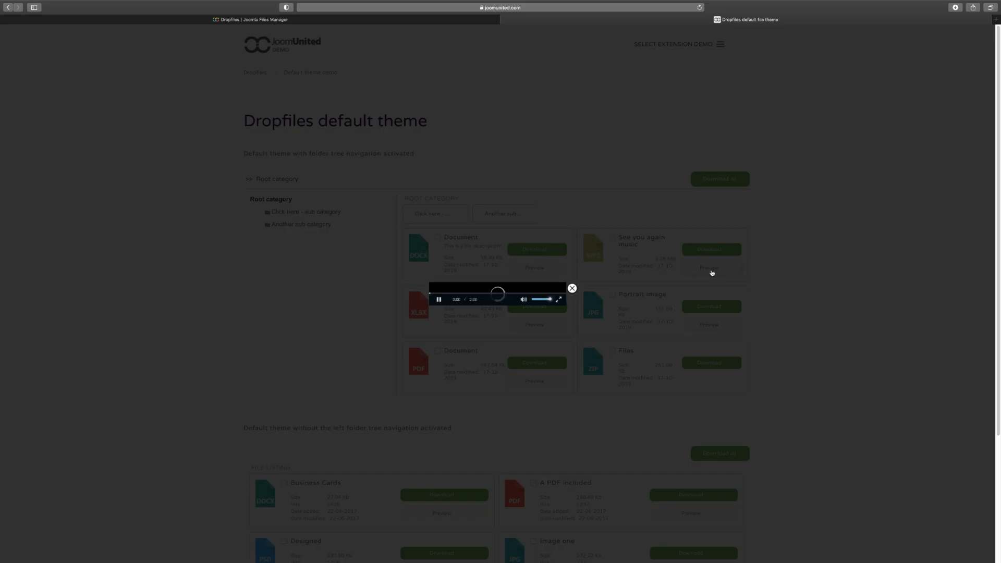
left_click(439, 299)
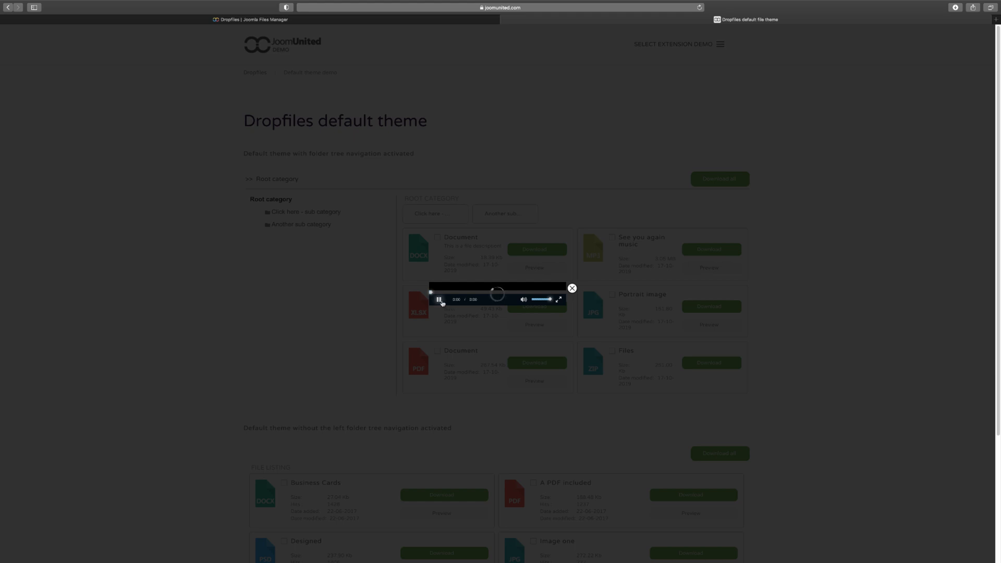
left_click(441, 299)
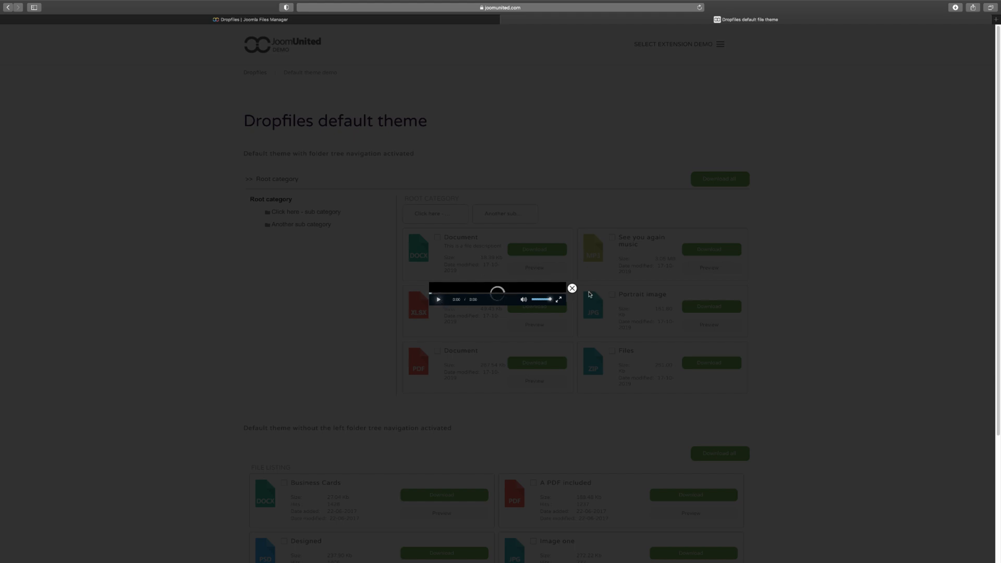
left_click(571, 288)
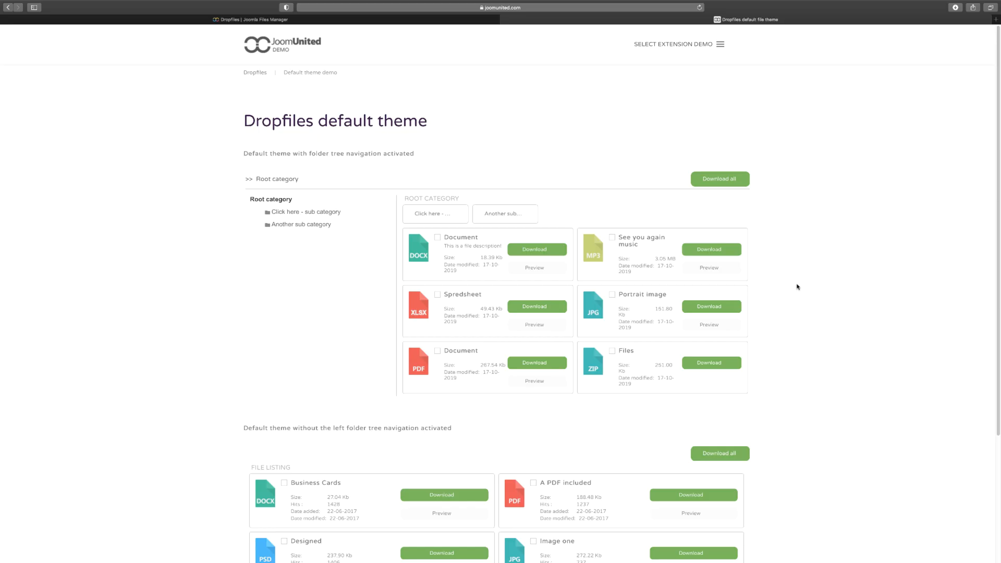
left_click(709, 325)
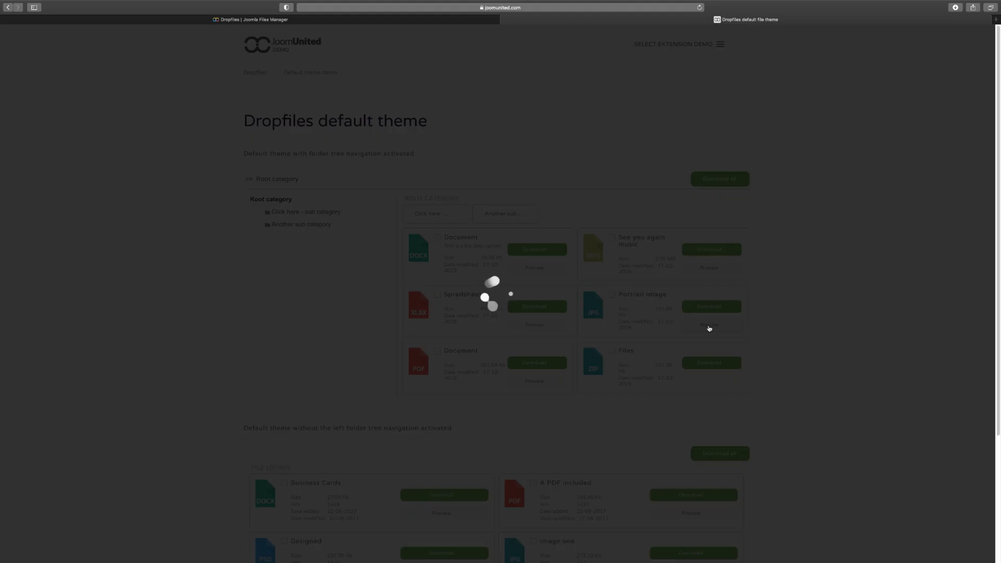
left_click(707, 325)
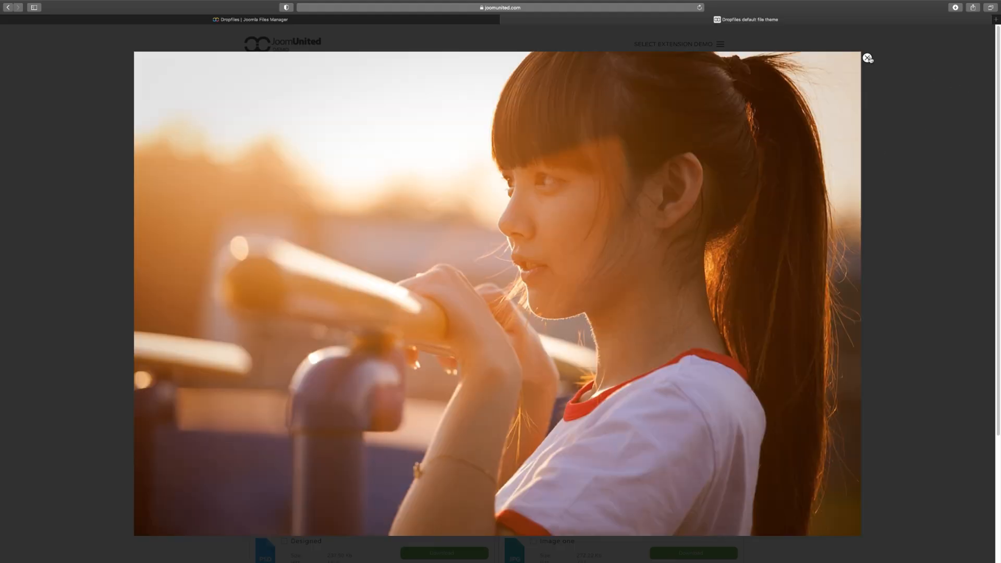
left_click(867, 57)
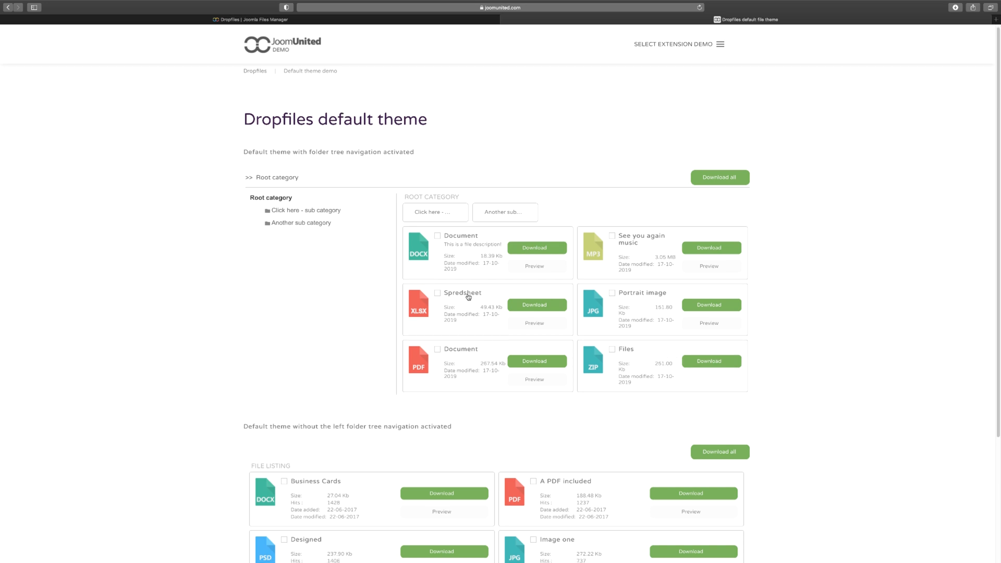
mouse_move(463, 323)
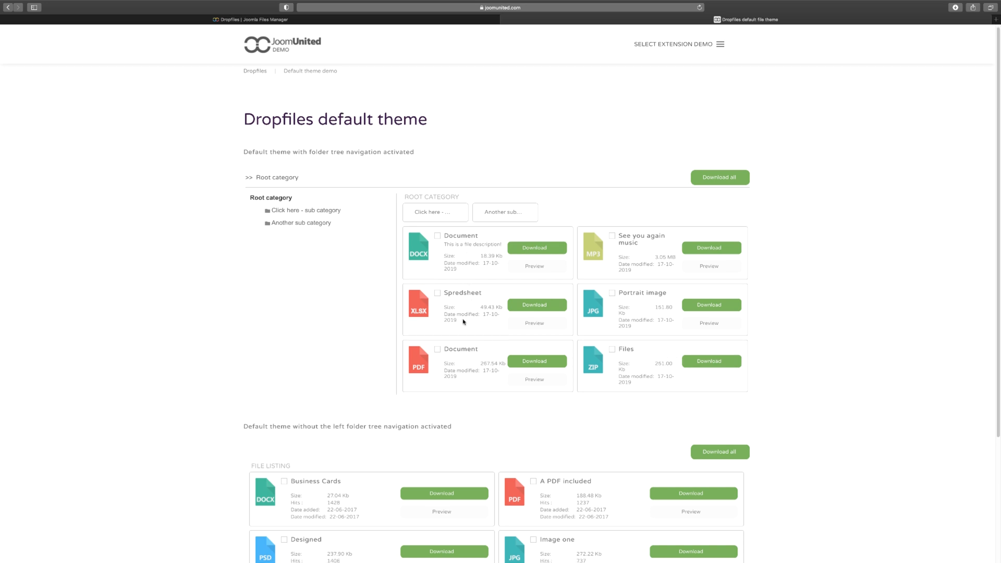
mouse_move(858, 368)
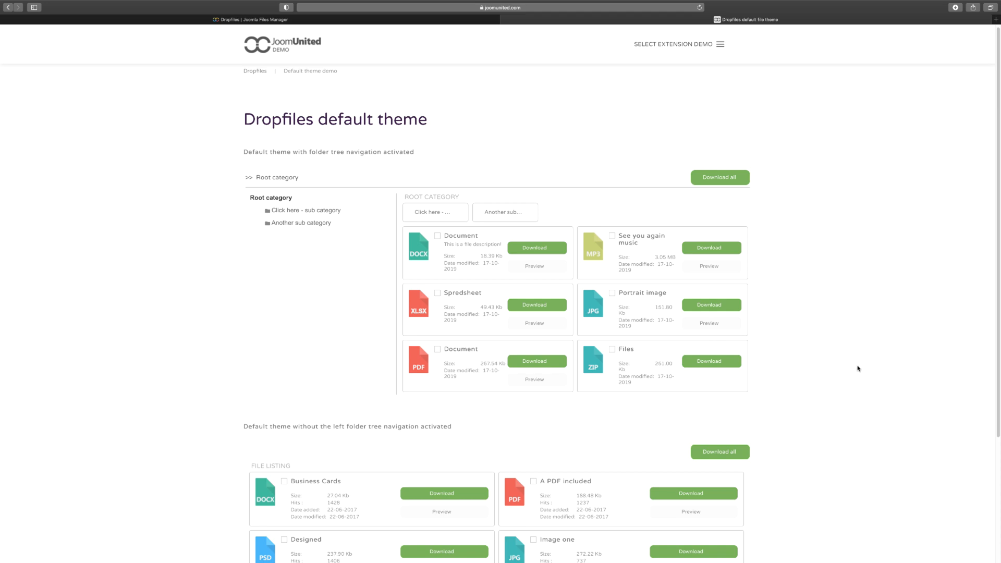
scroll("down", 3)
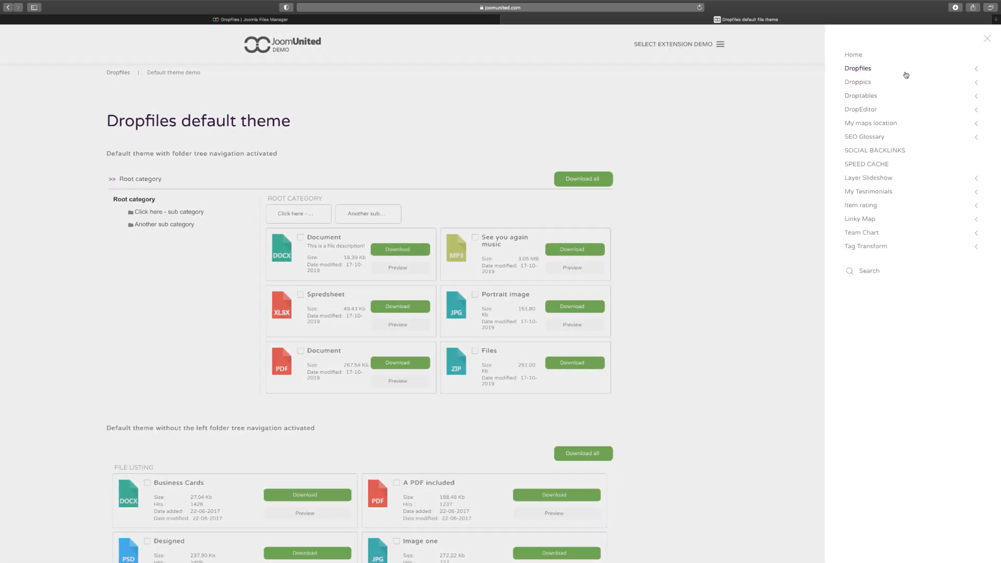
Open the Tree theme demo, toggle the 3rd category file selection, and reopen the demo menu.
left_click(857, 68)
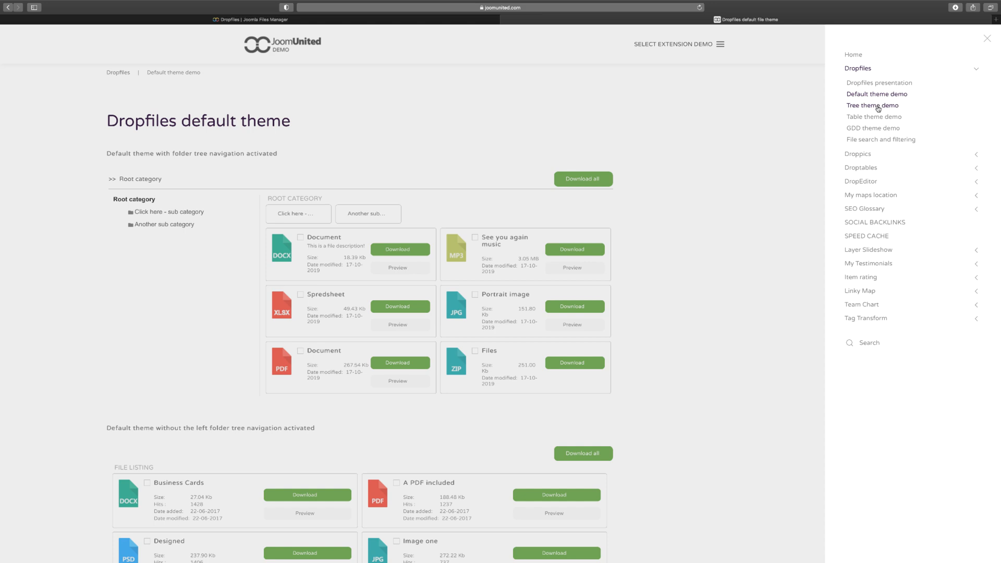
left_click(874, 106)
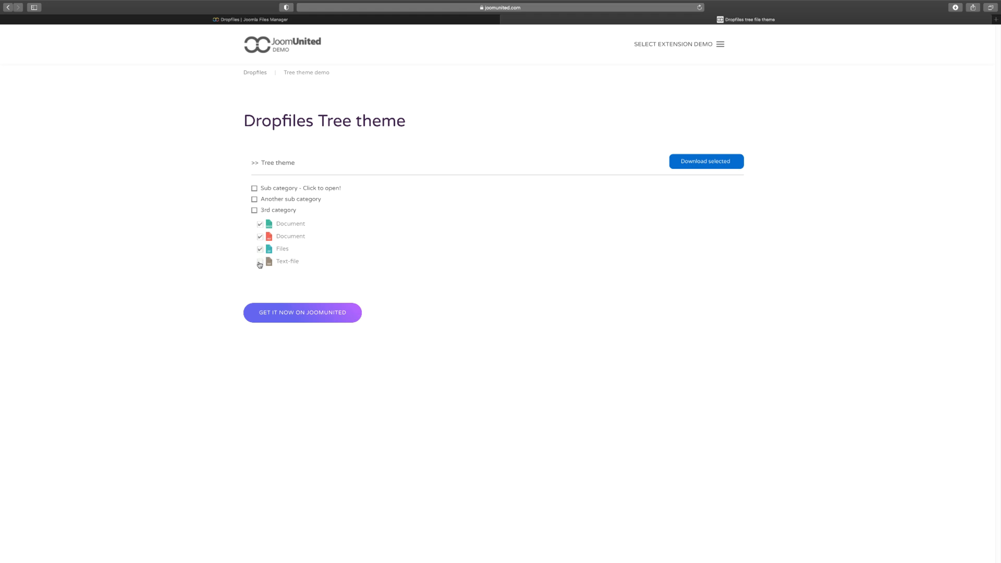
left_click(260, 225)
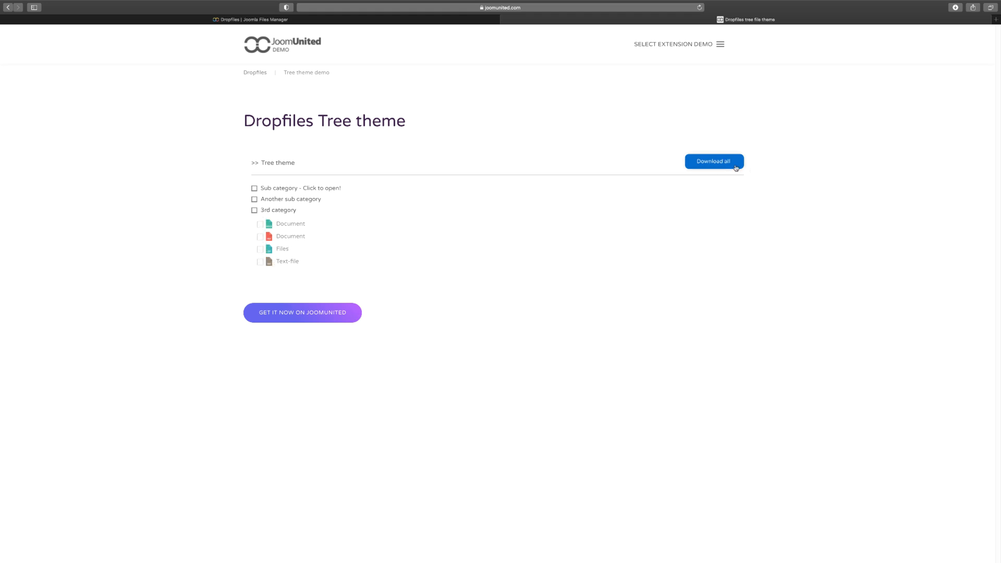
left_click(721, 44)
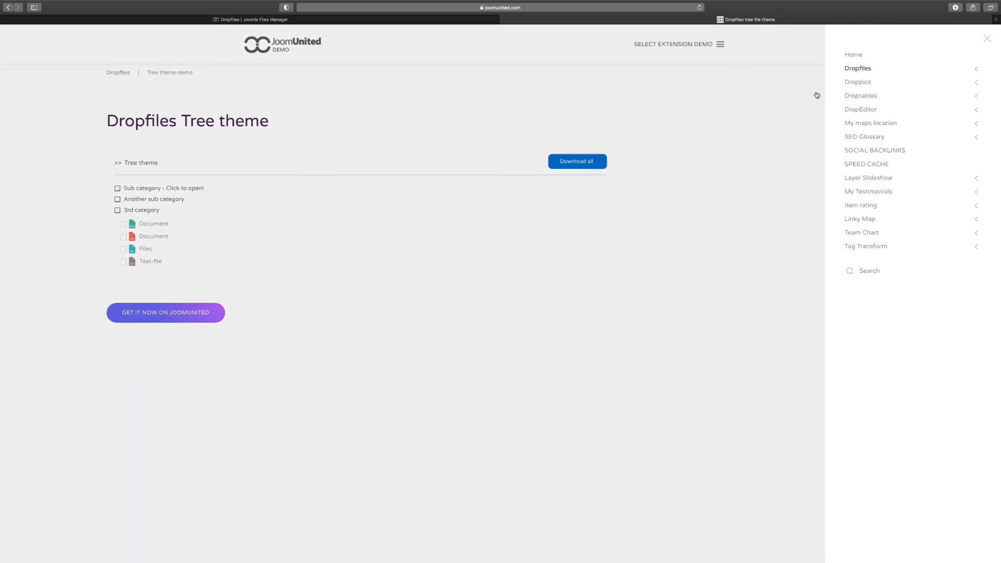
Open the Table theme demo from the Dropfiles demo list.
left_click(858, 69)
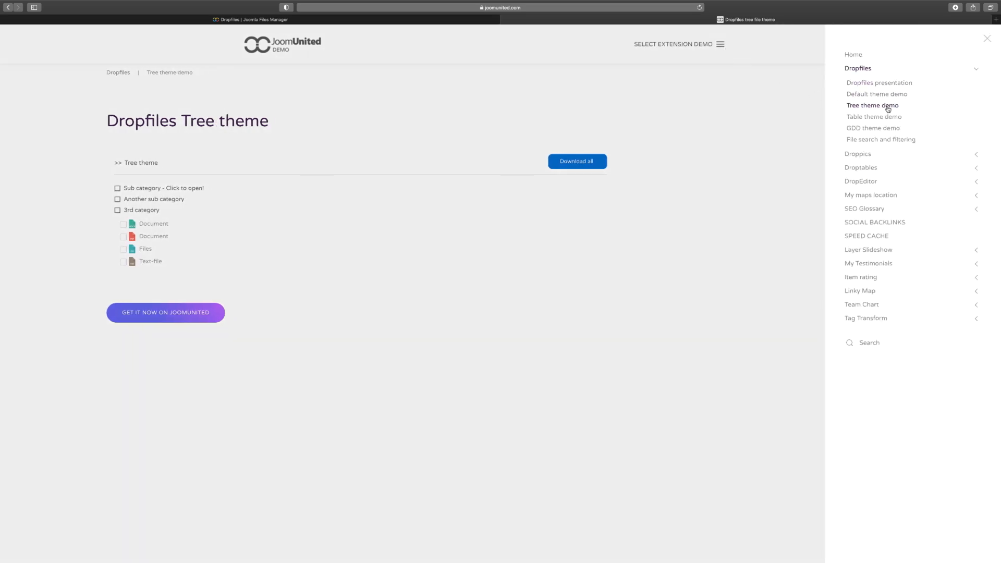
left_click(874, 116)
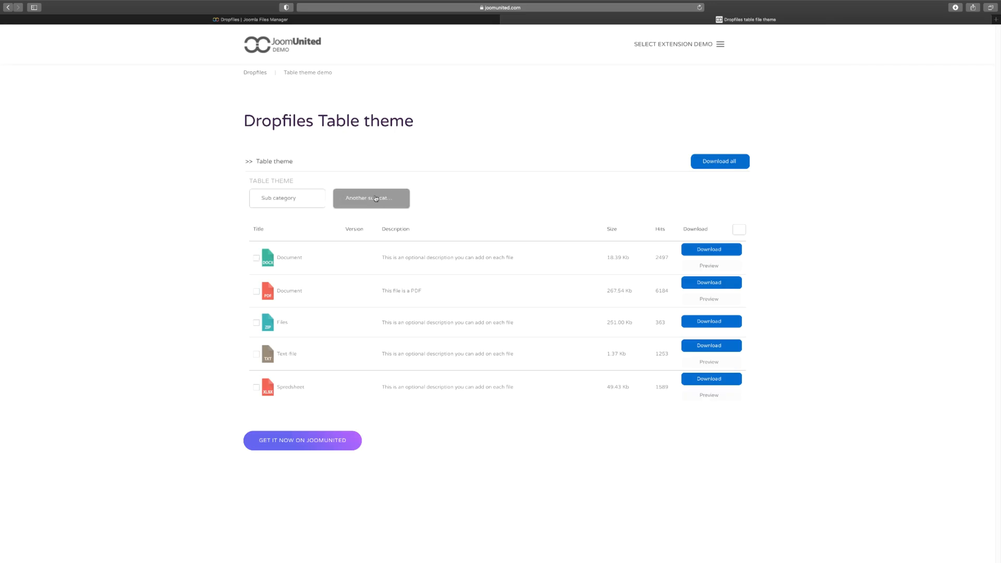
mouse_move(322, 436)
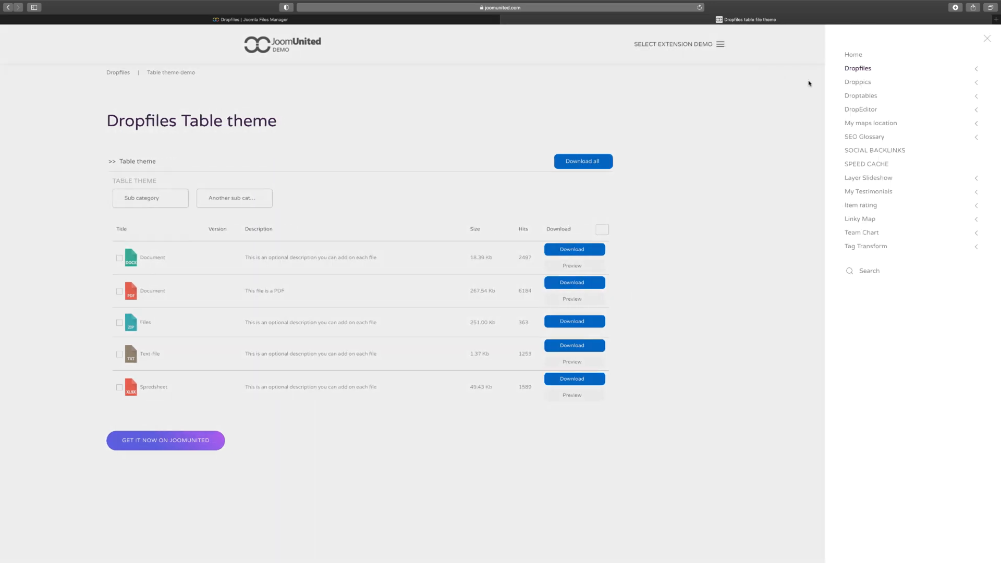
left_click(858, 67)
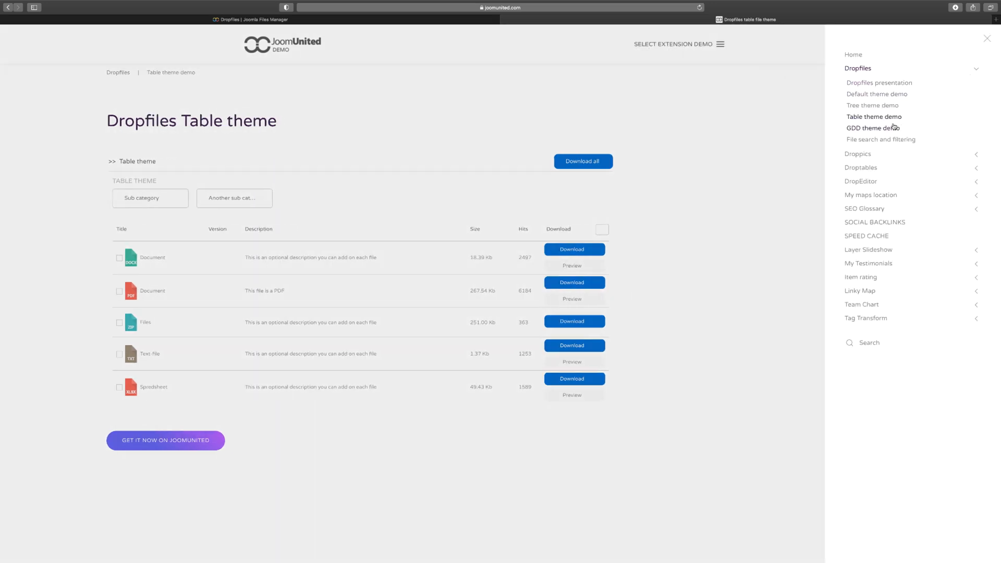
Open the GDD theme demo and bring the Dropfiles demo list back up.
left_click(873, 127)
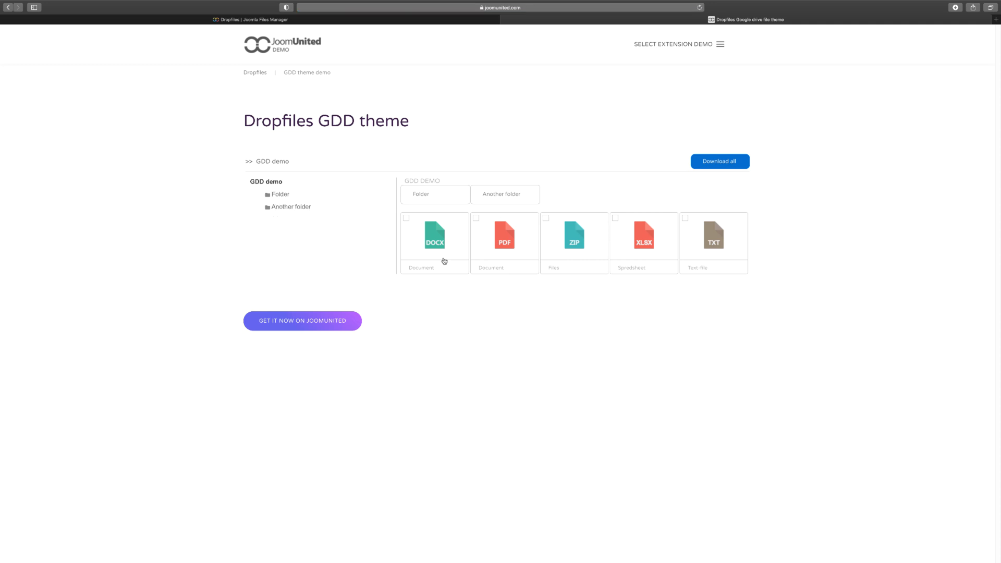
left_click(435, 235)
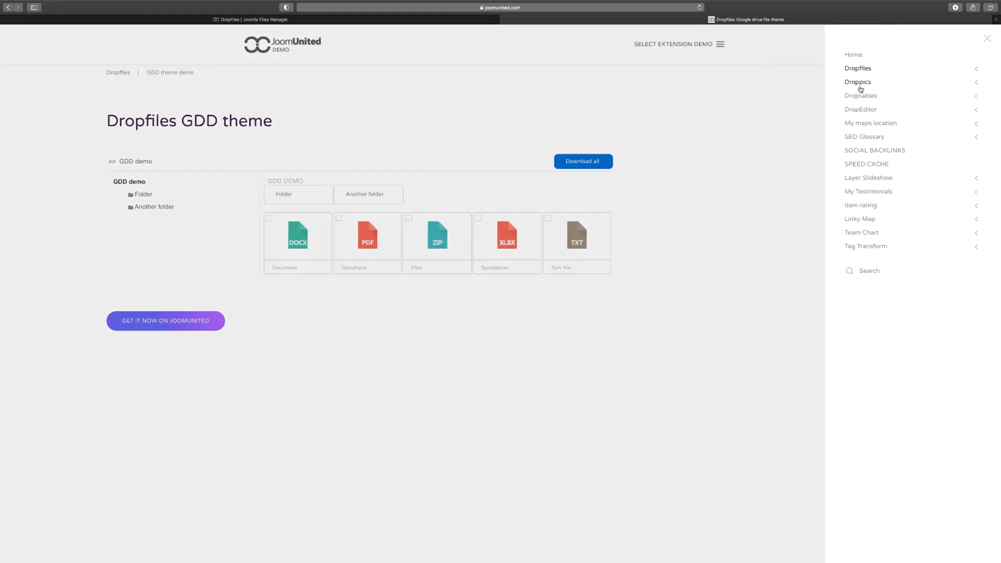
left_click(859, 69)
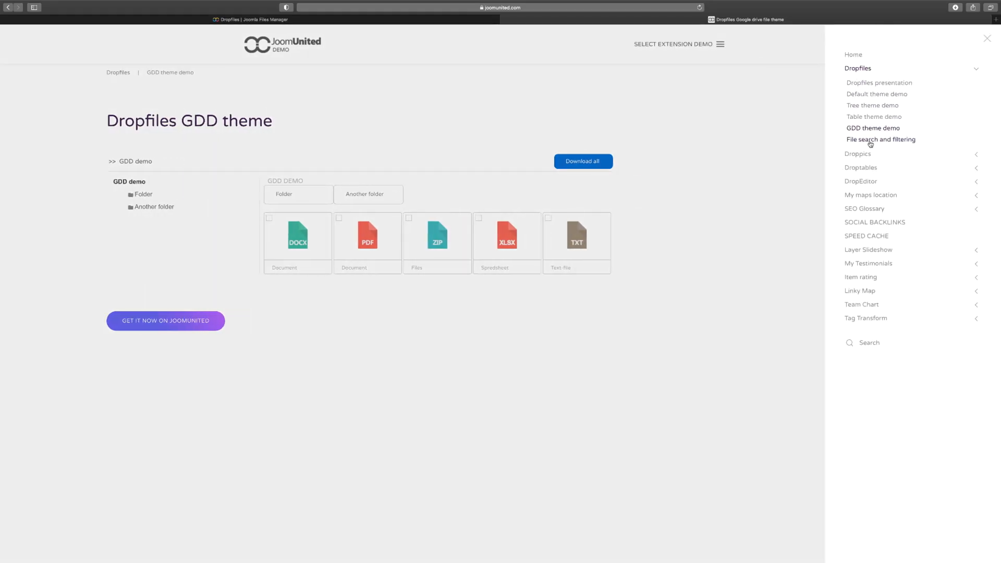
Open the File search and filtering demo and try the creation date From filter.
left_click(880, 138)
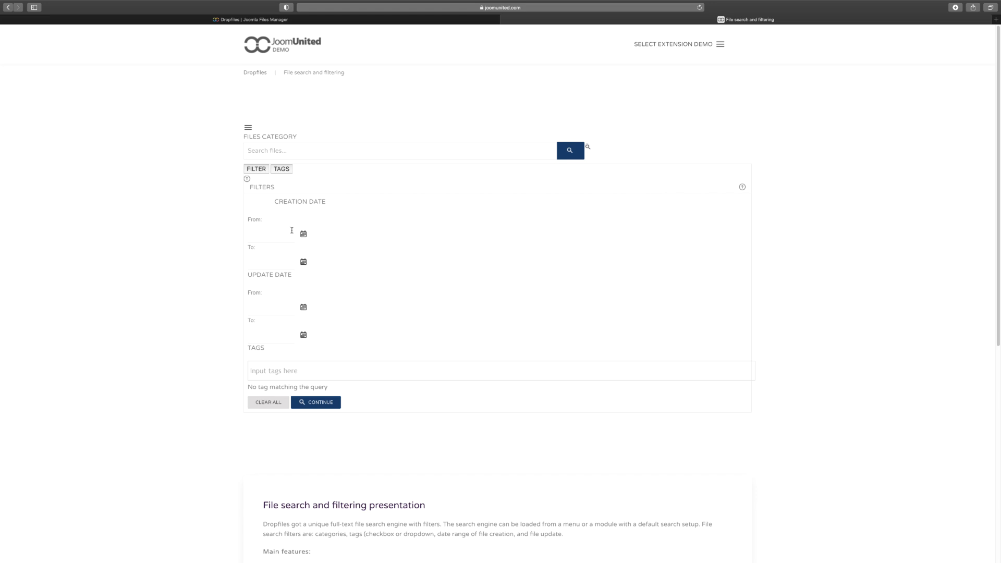
left_click(268, 233)
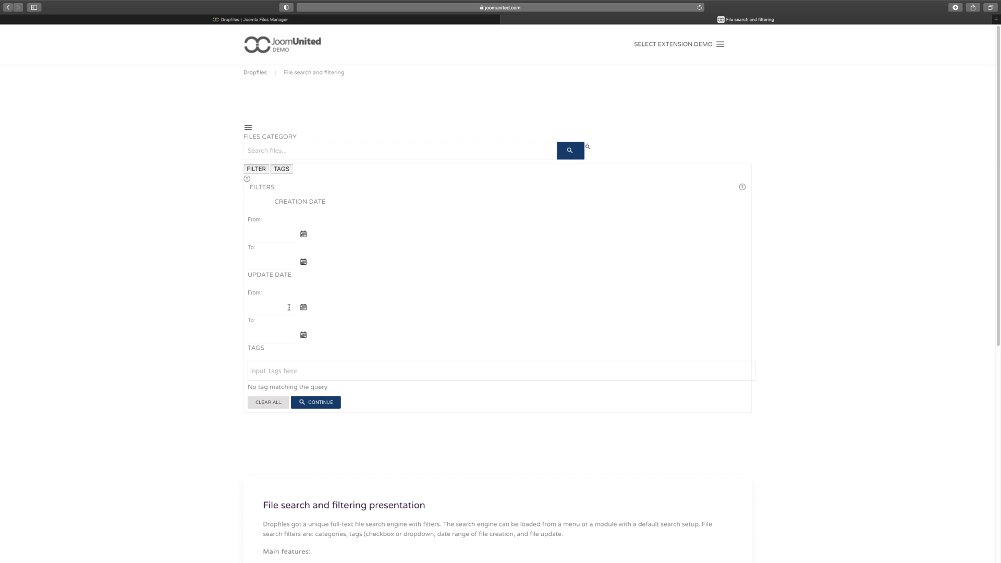
mouse_move(320, 373)
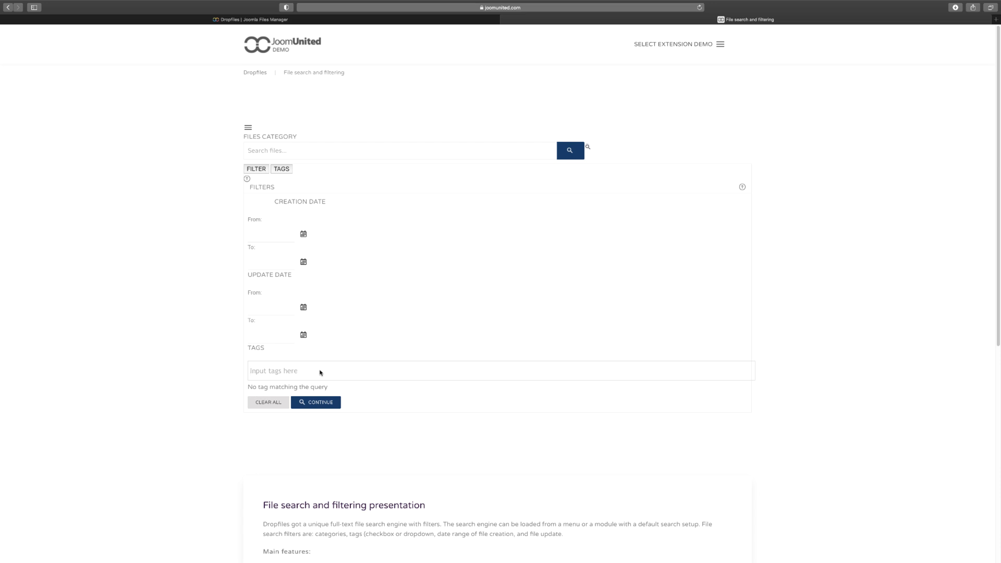
type("vide")
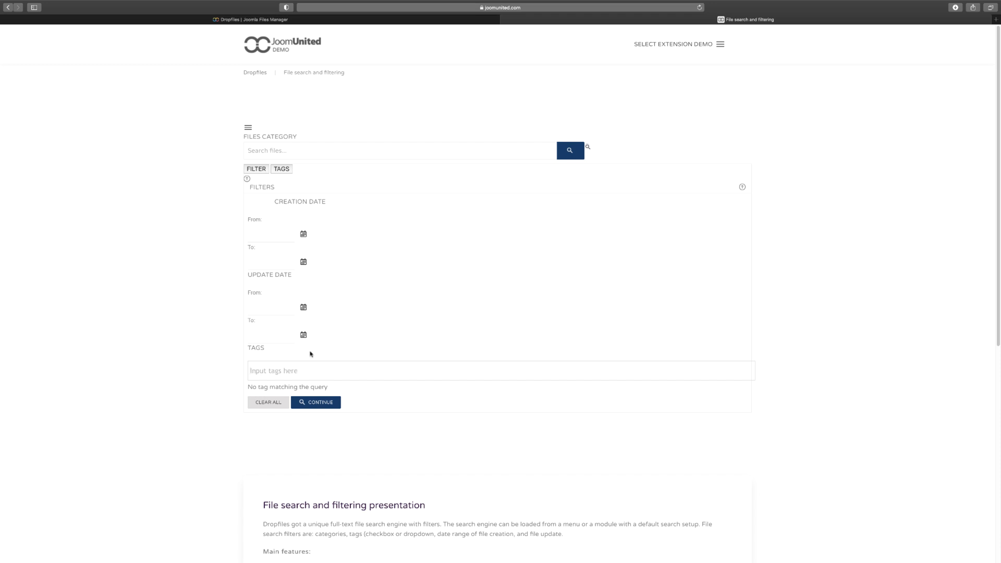
scroll("down", 3)
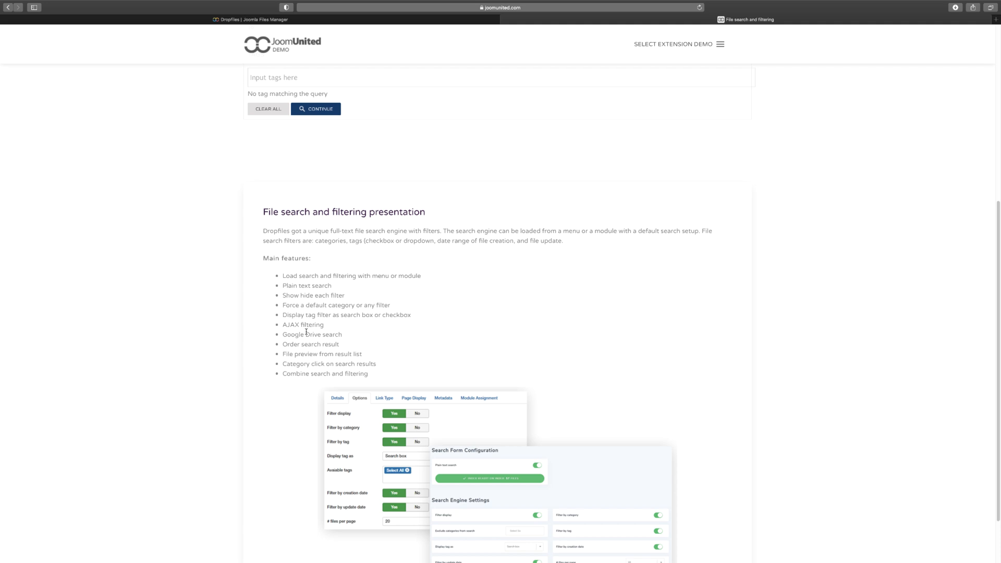
scroll("down", 3)
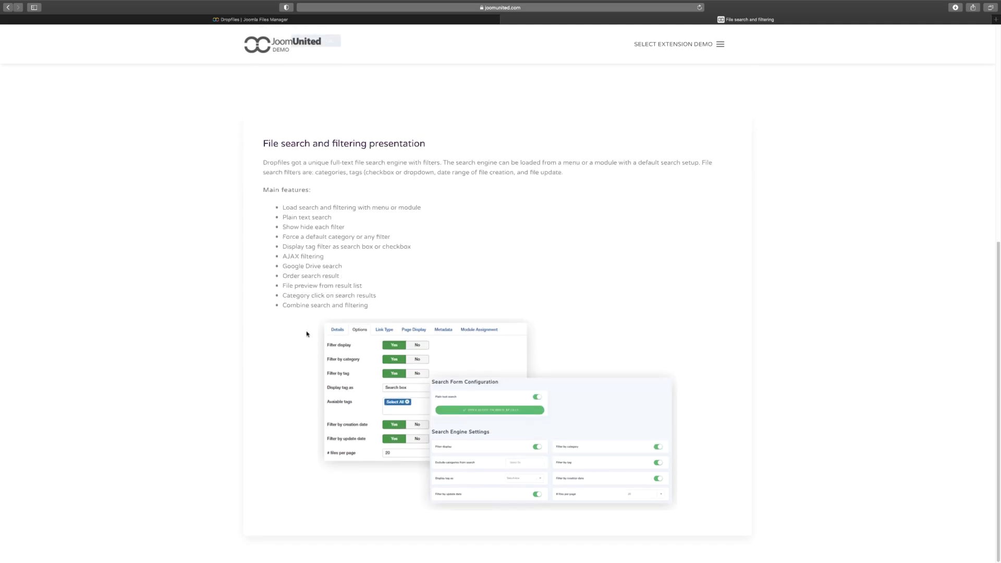
mouse_move(515, 302)
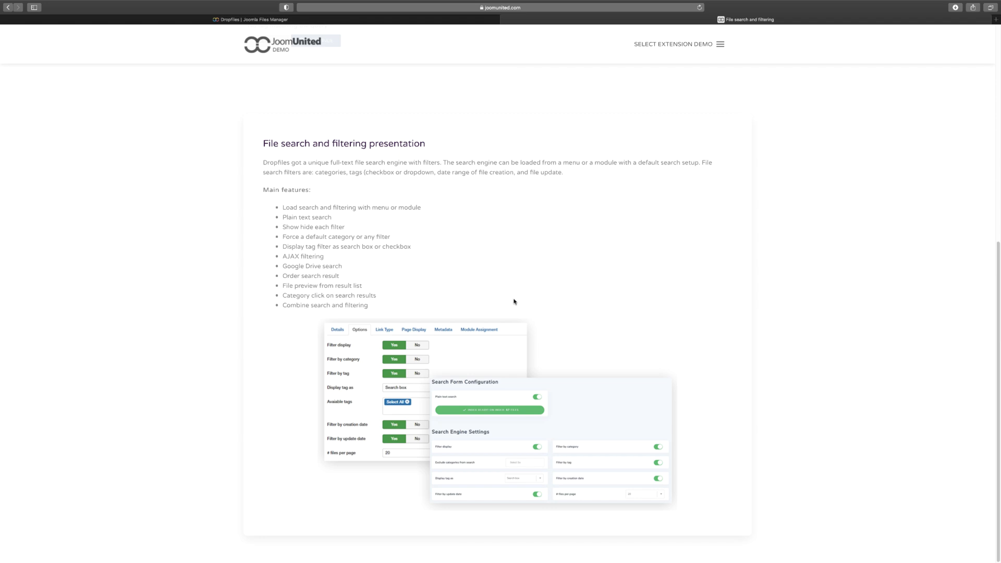
mouse_move(516, 379)
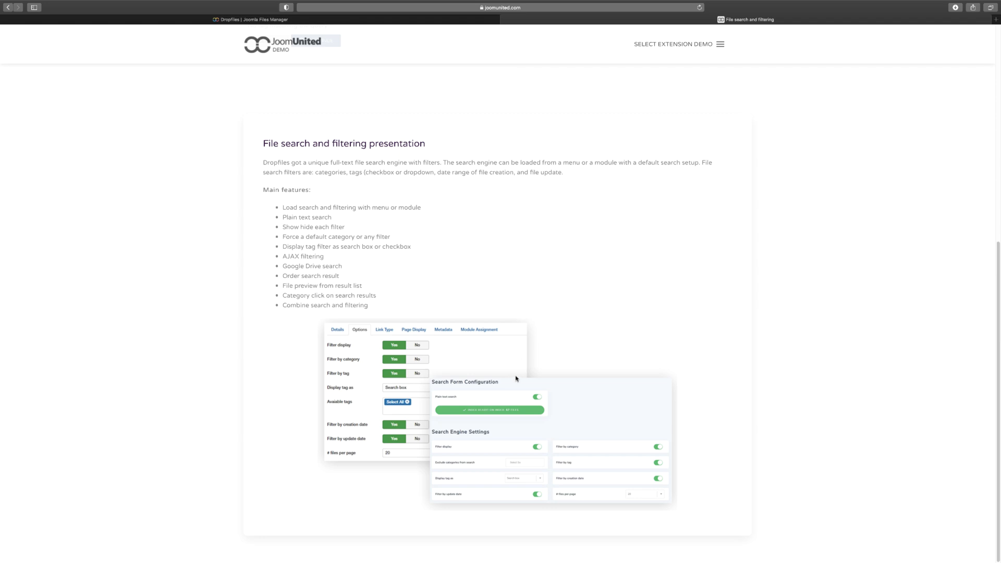
mouse_move(507, 376)
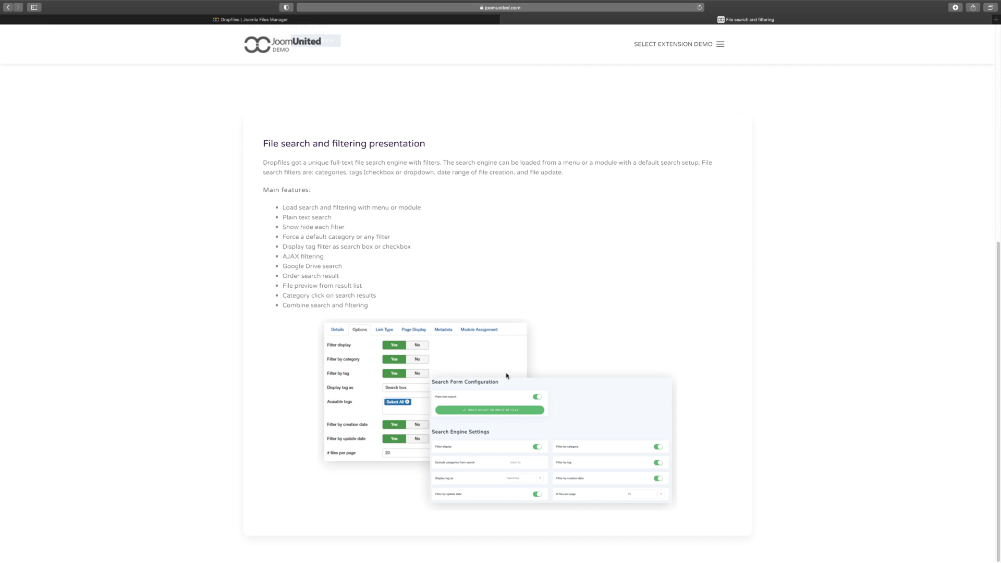
mouse_move(478, 312)
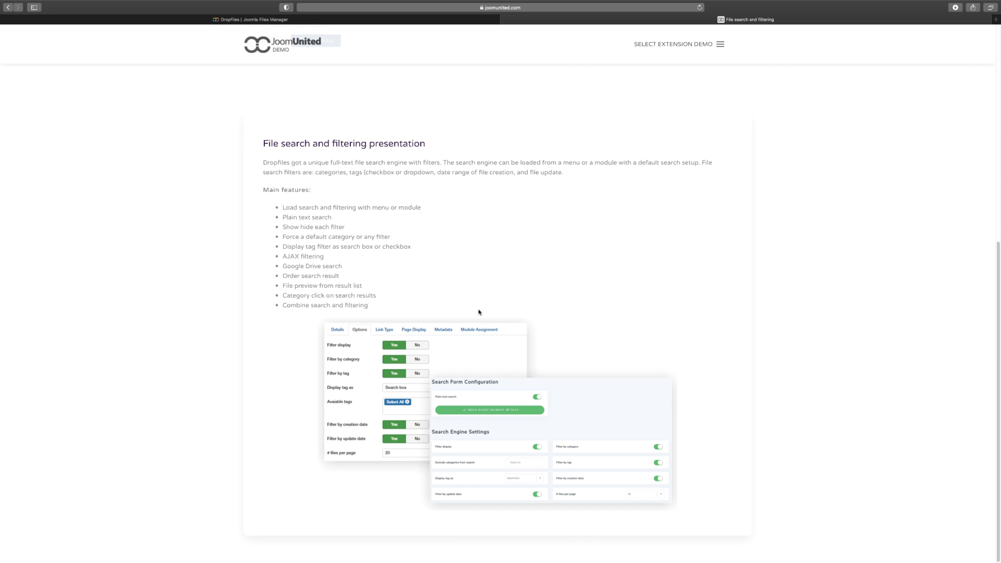
mouse_move(485, 257)
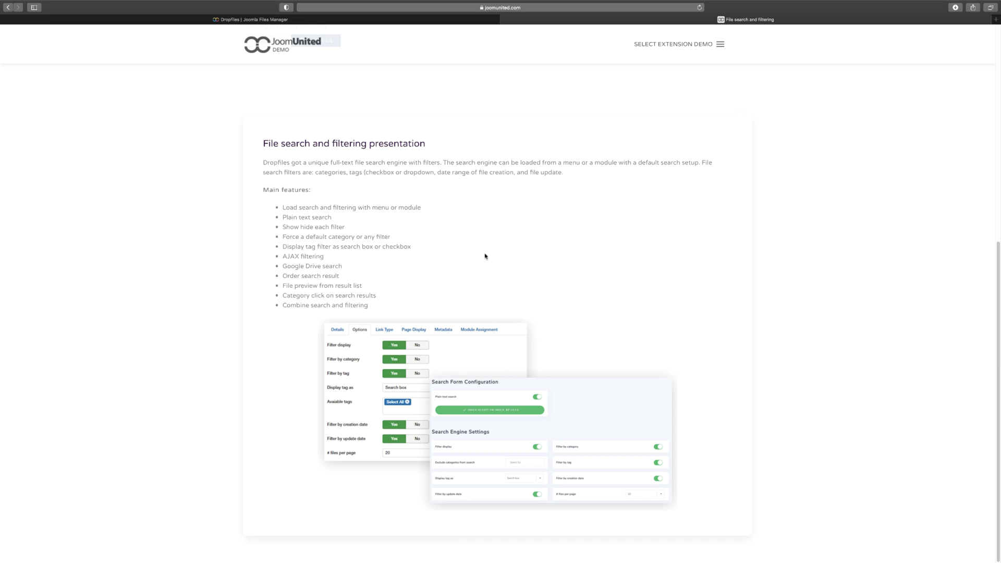
mouse_move(483, 314)
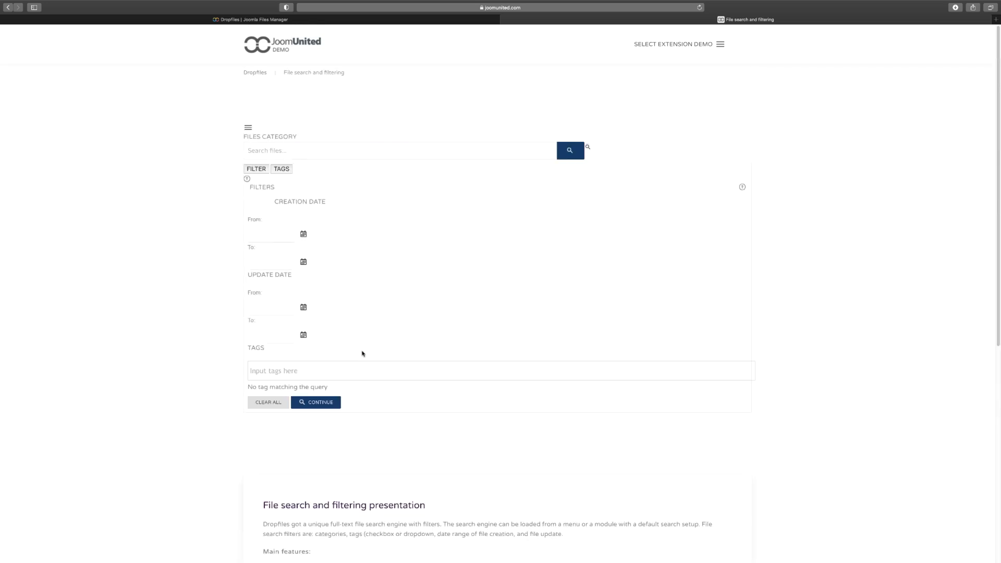
mouse_move(410, 128)
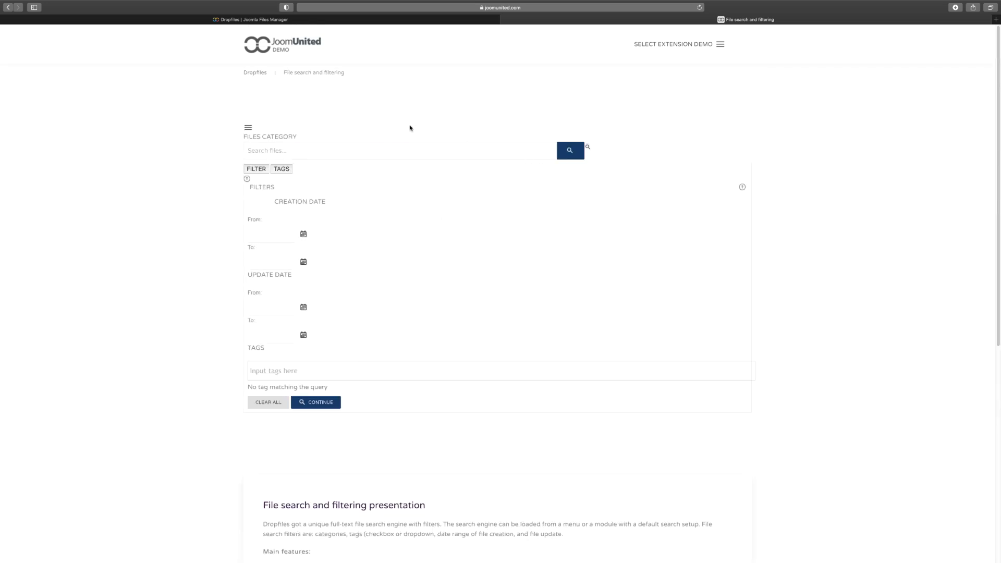
mouse_move(399, 132)
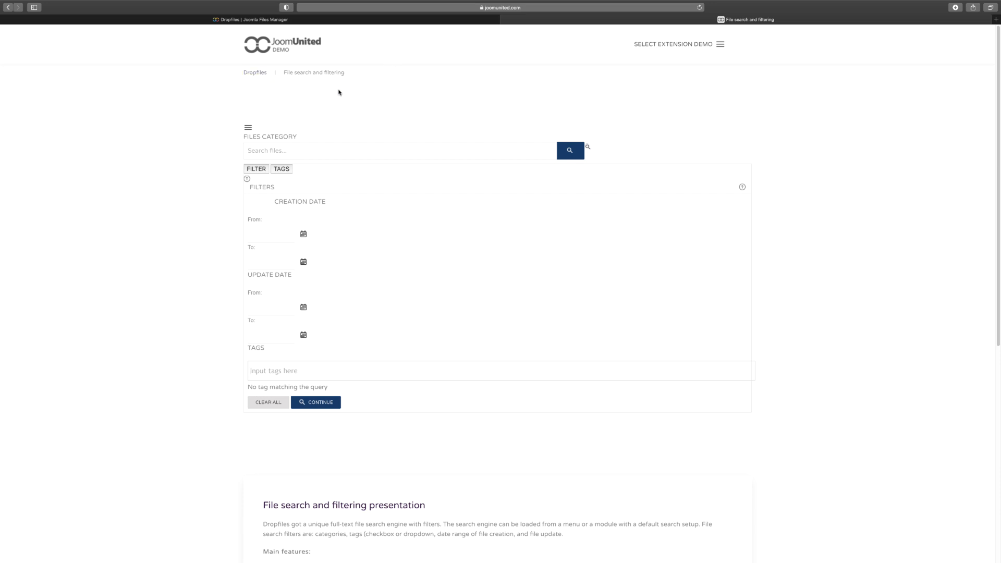
mouse_move(738, 81)
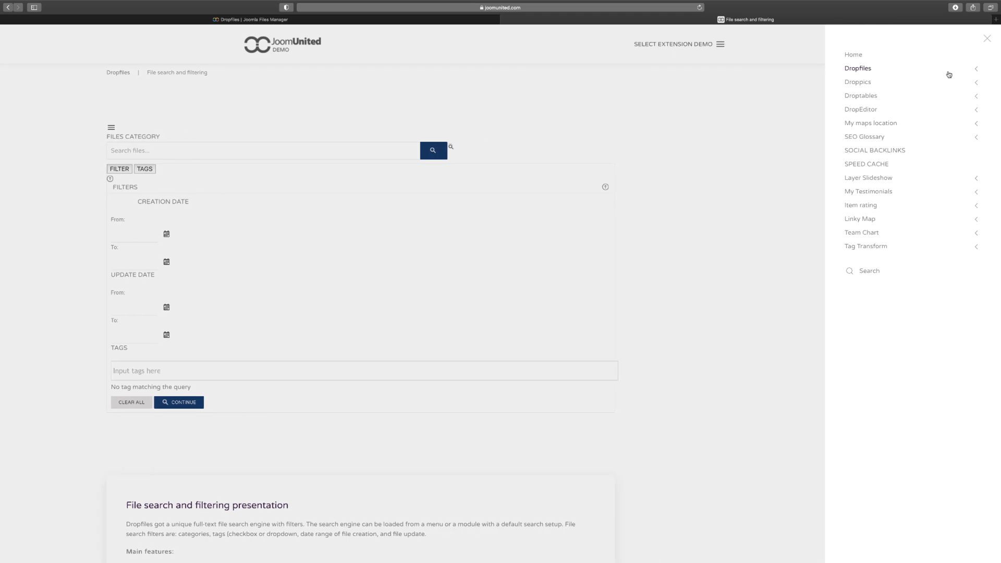
Expand the Dropfiles demo list and open the Dropfiles presentation page.
left_click(857, 67)
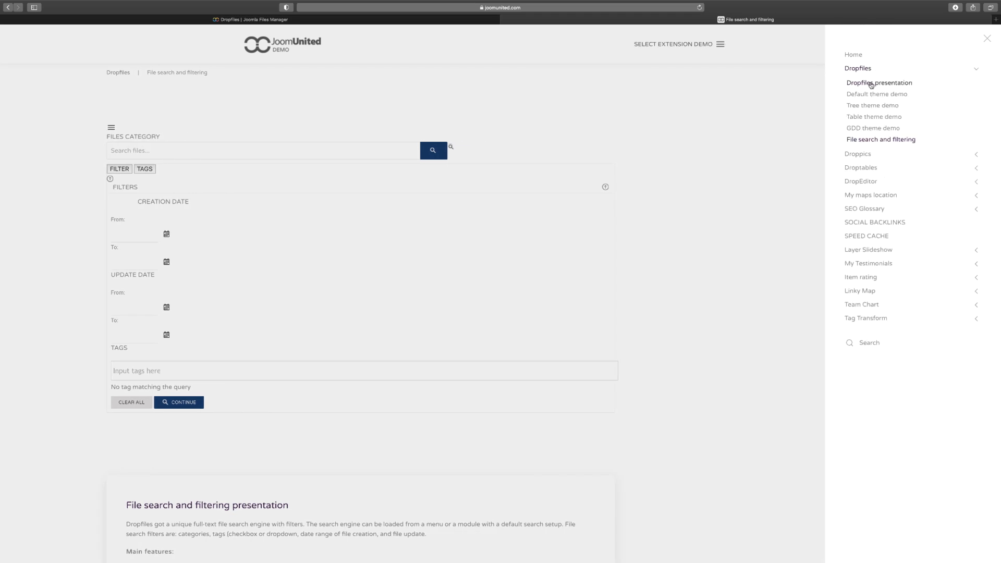
left_click(880, 82)
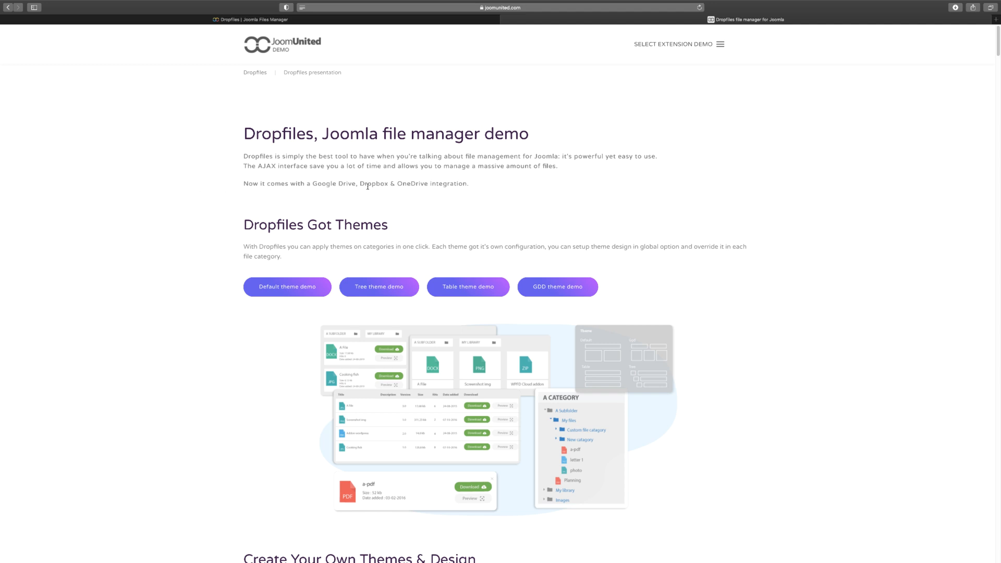
mouse_move(427, 216)
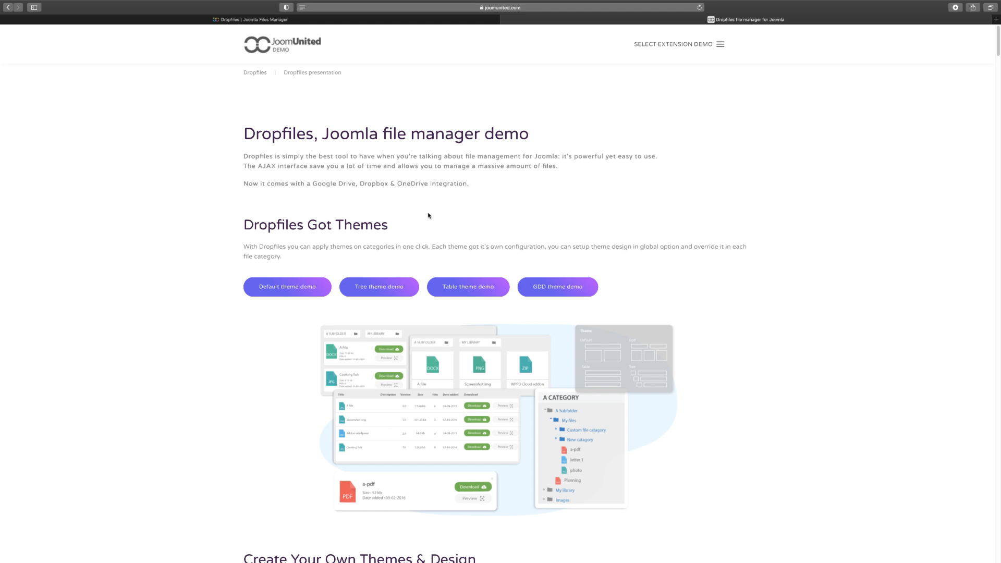
mouse_move(426, 207)
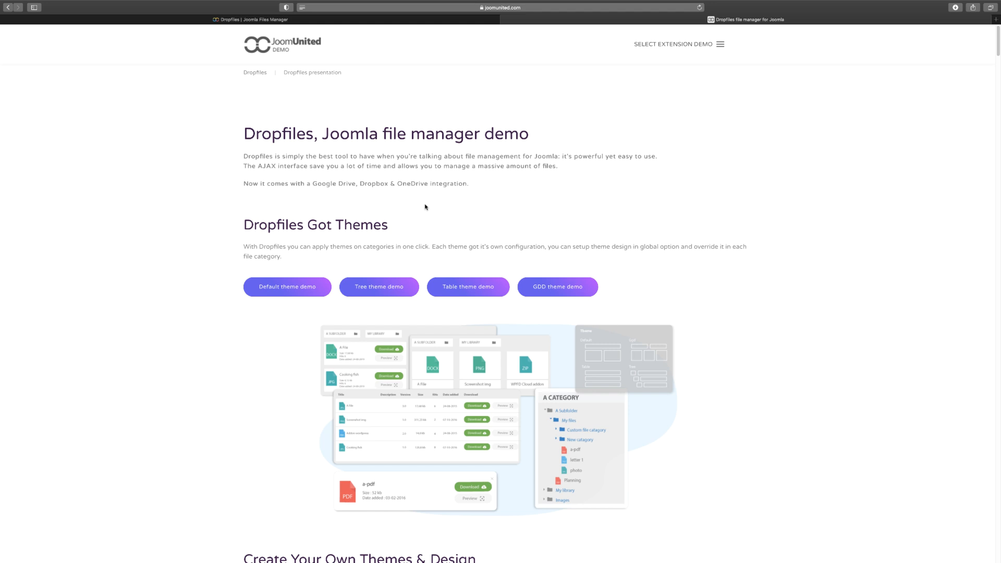
mouse_move(418, 182)
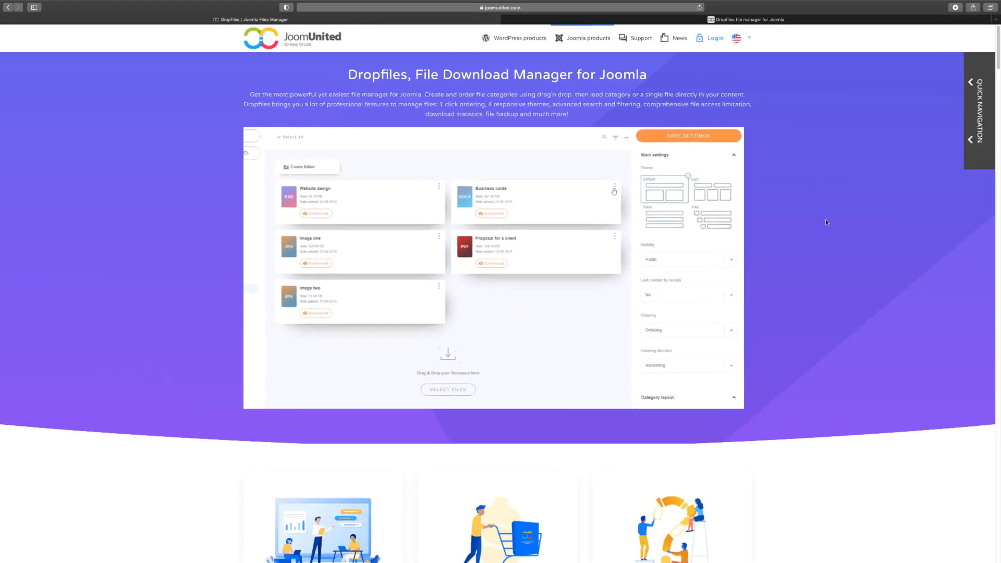
Return to the Dropfiles product page and bring the Extension Demo, Prices and Ask a Question cards into view.
left_click(588, 37)
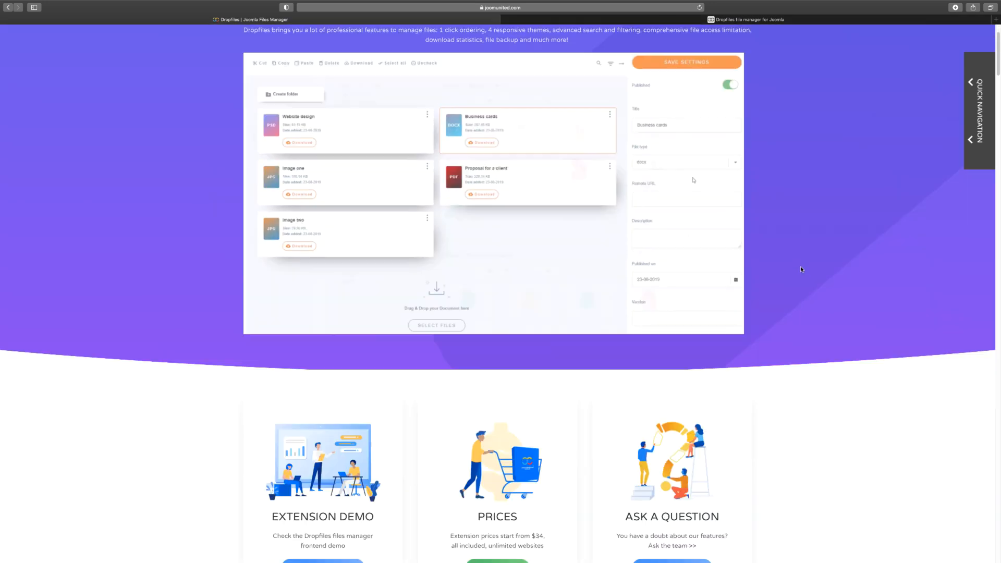
scroll("down", 3)
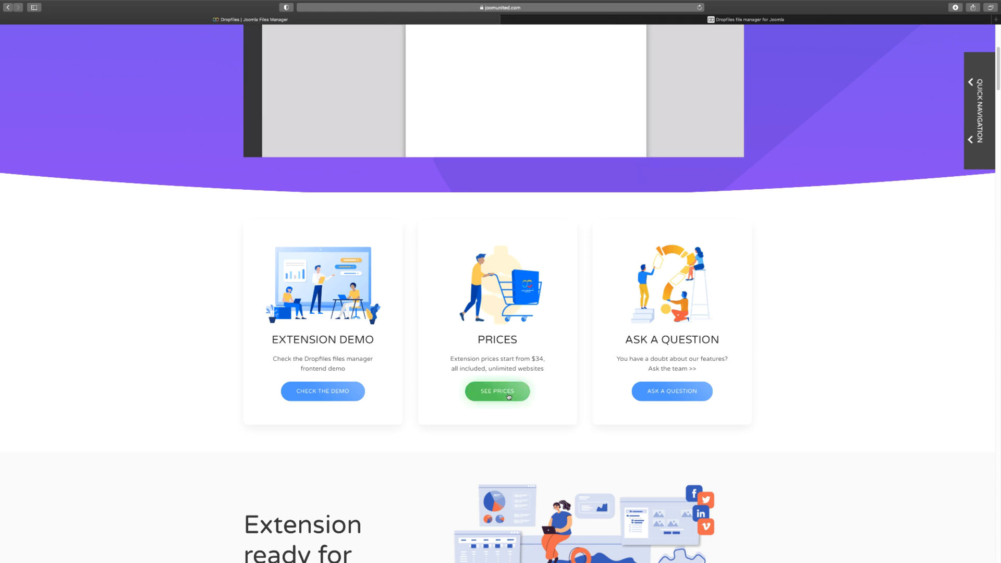
Jump to the Joomla Extension Prices table with Start, Pro and Bundle plans, then continue down to the feature cards.
left_click(497, 391)
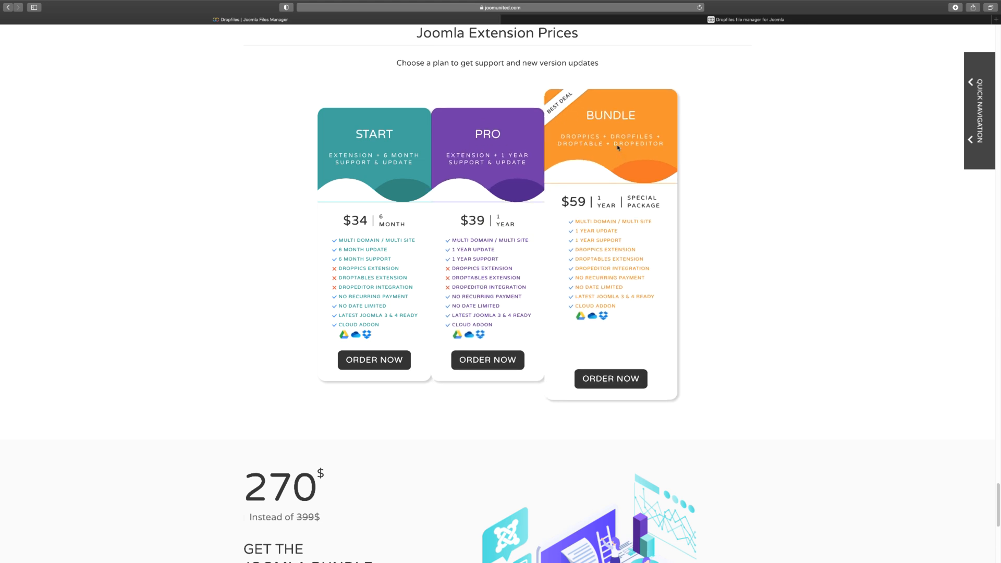
scroll("down", 3)
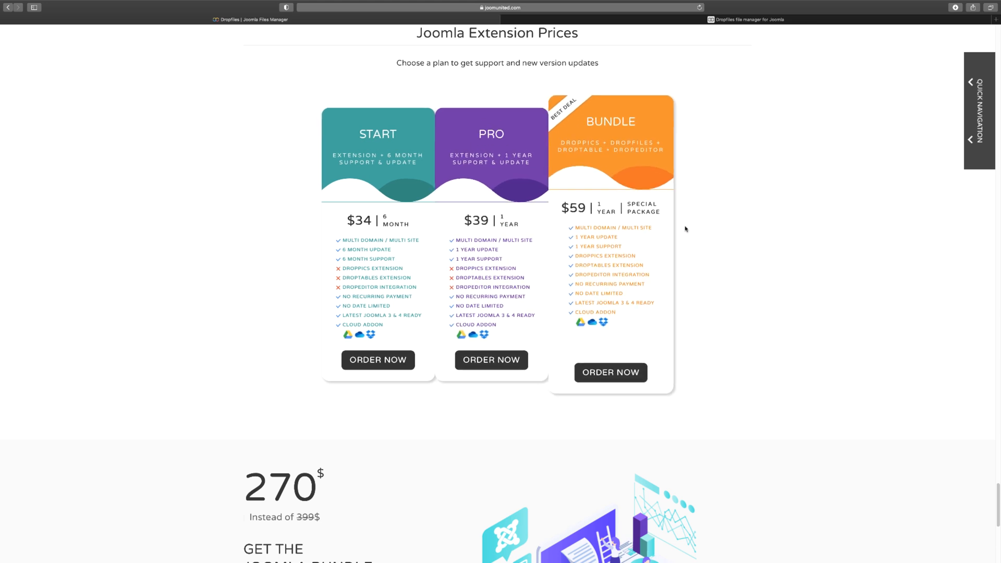
scroll("down", 3)
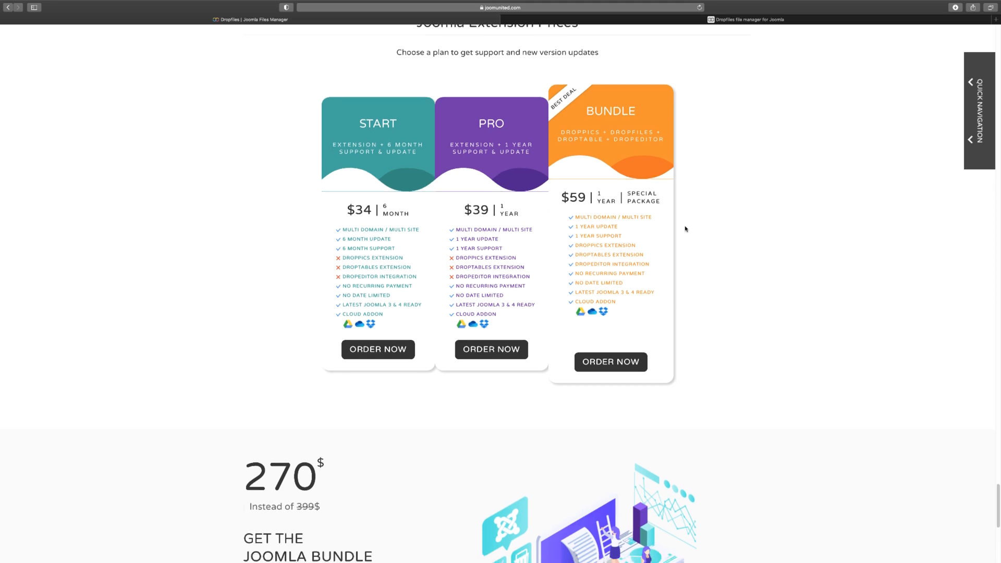
scroll("down", 3)
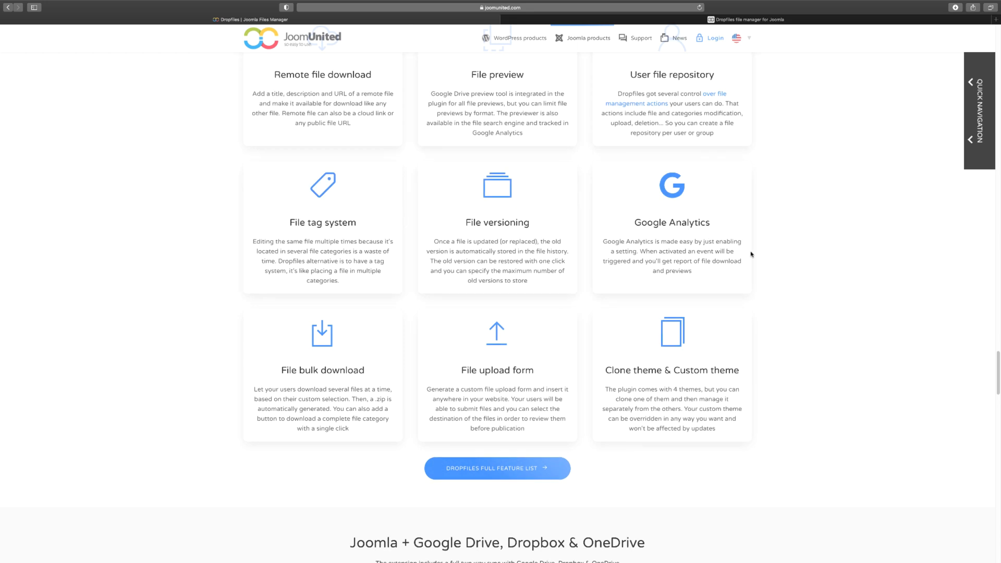
Scroll back up to the feature grid with File tag system, File versioning and Google Analytics.
scroll("up", 3)
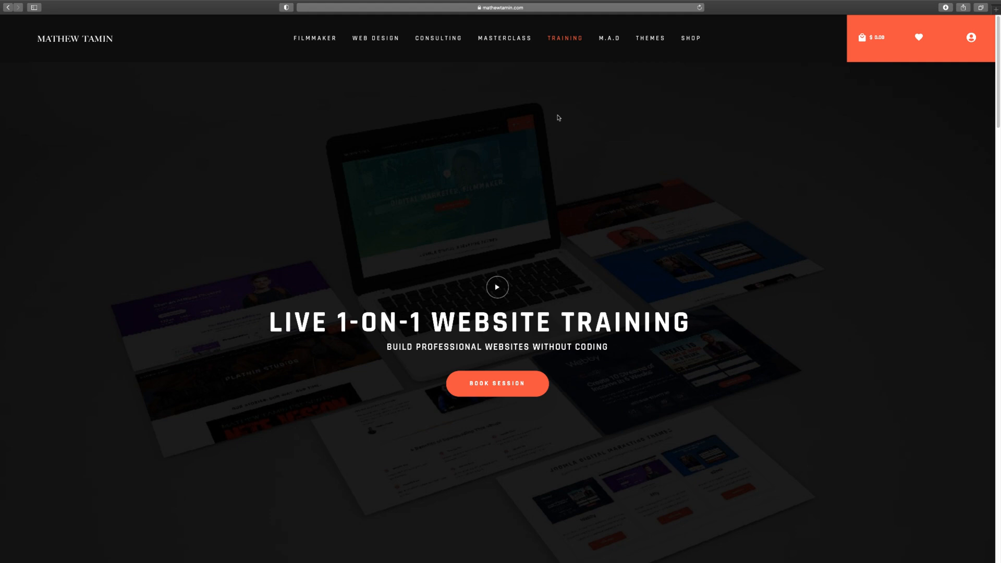
mouse_move(562, 92)
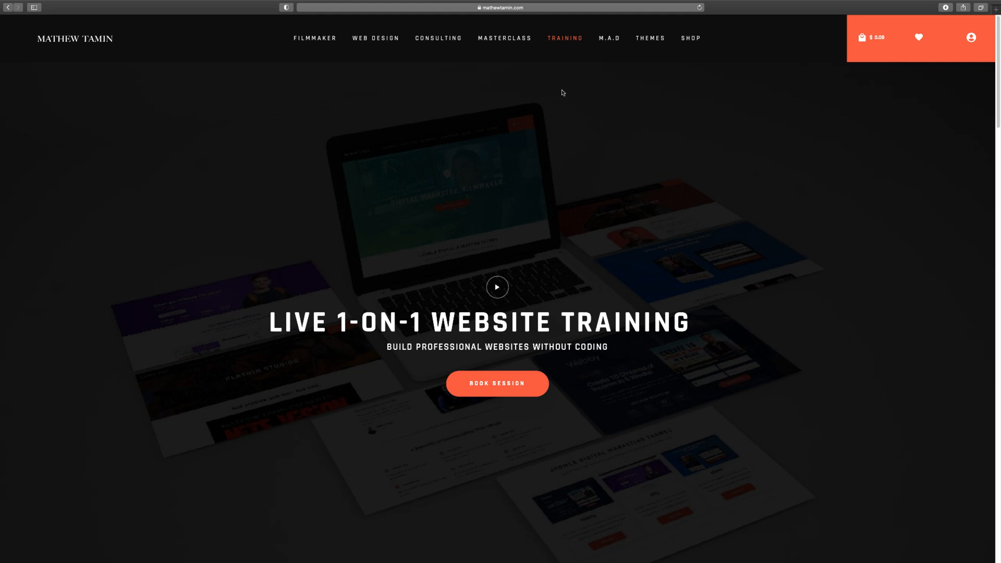
mouse_move(505, 360)
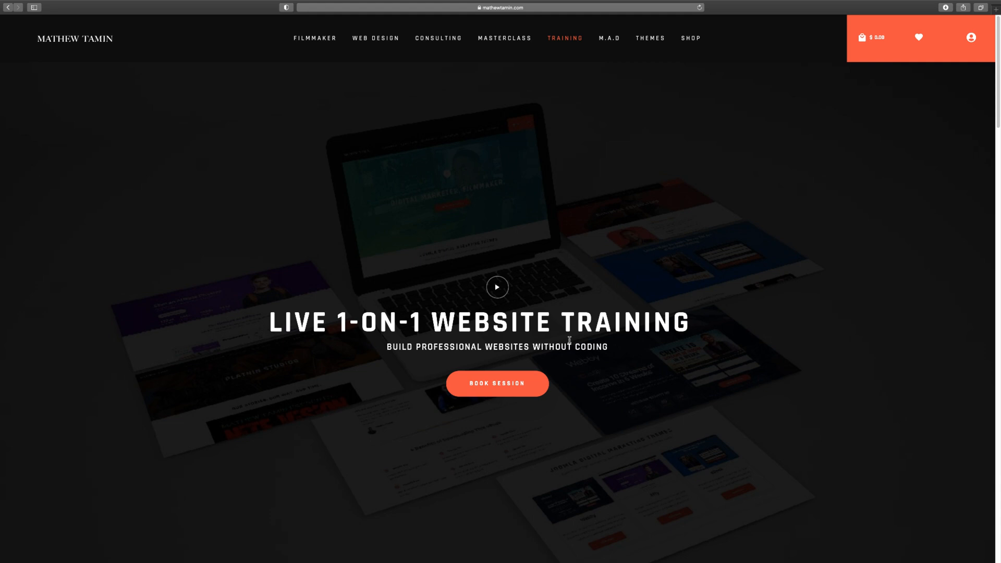
Scroll the training page past Book Session to the 1-On-1, Skip Learning Curve and Build Anything cards.
scroll("down", 3)
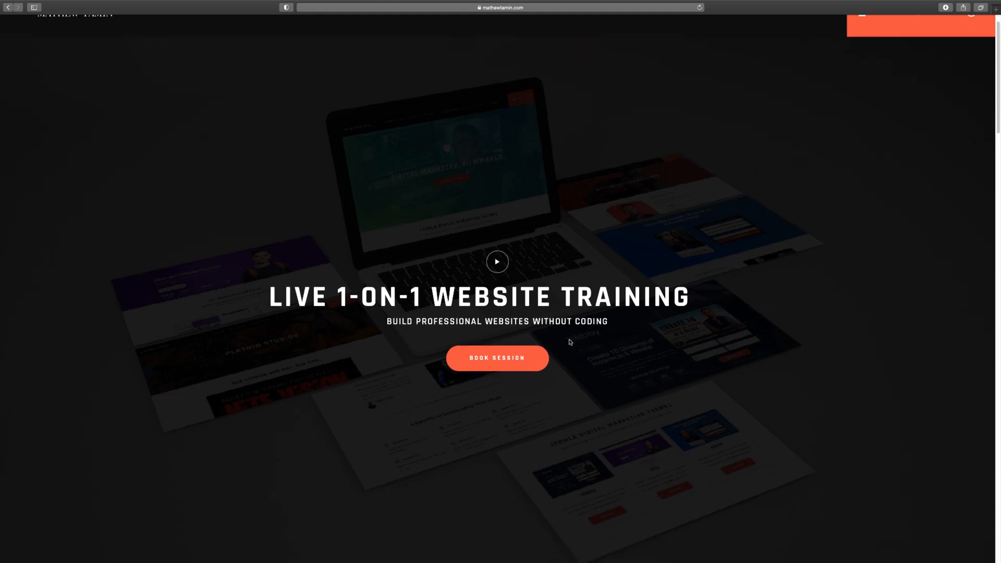
scroll("down", 3)
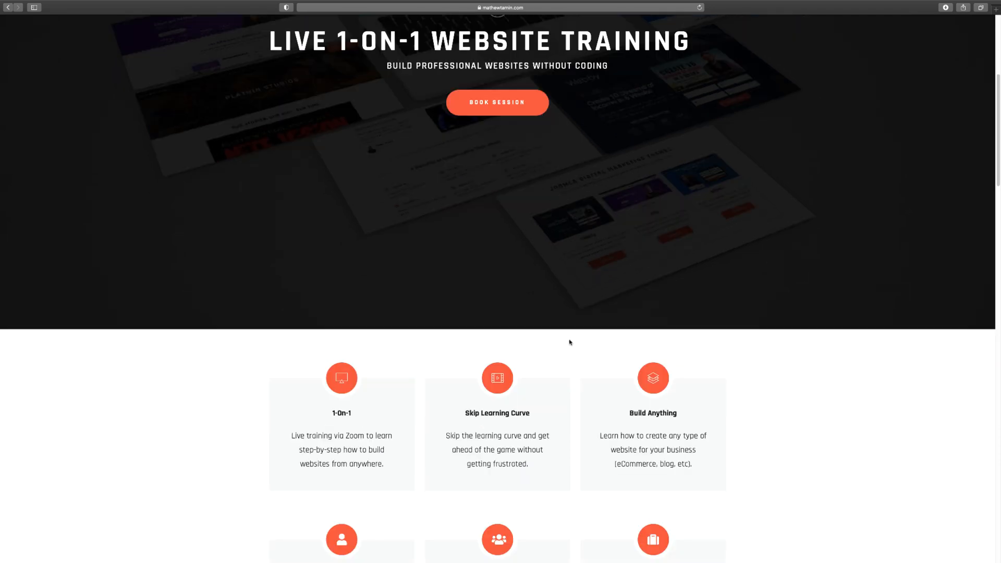